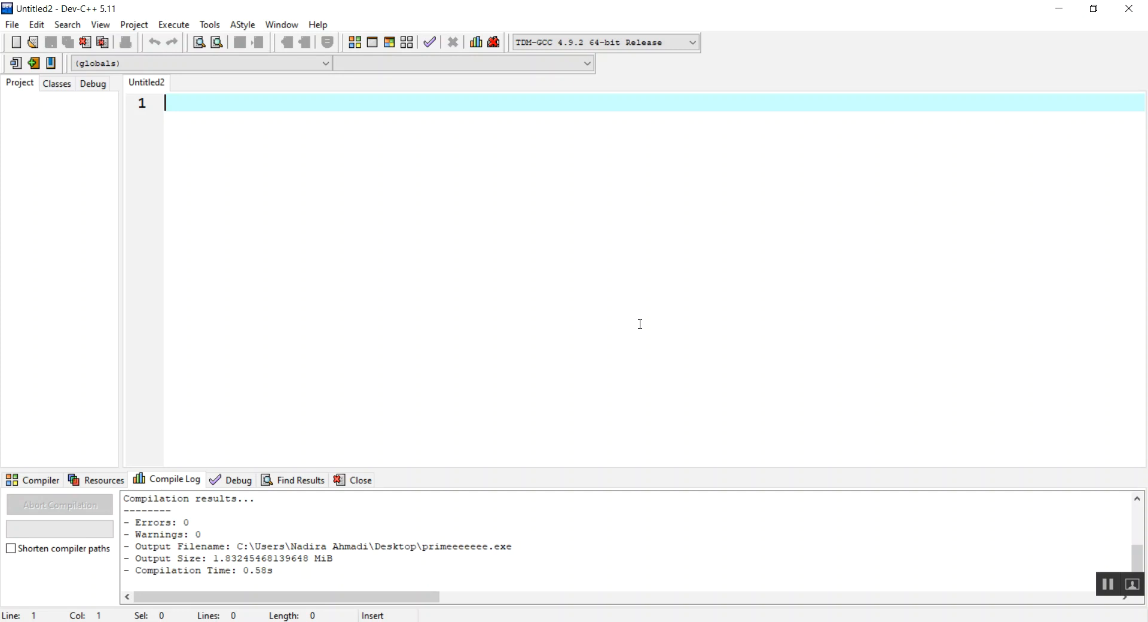
Add #include<iostream> and using namespace std at the top of the file.
type("#incl")
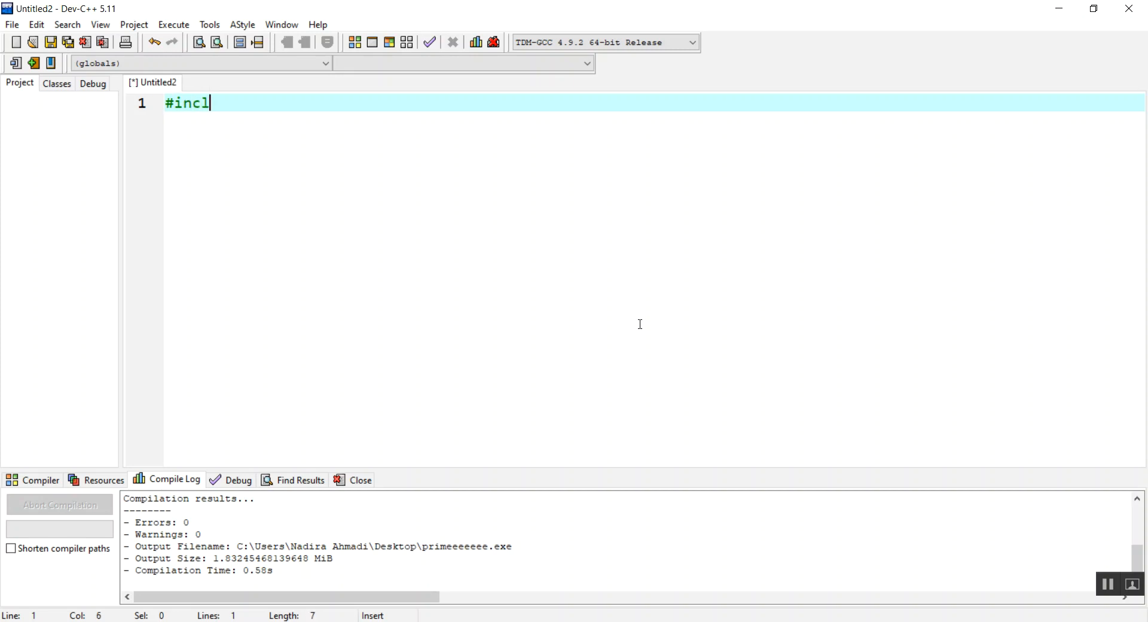
type("ude<iostr>")
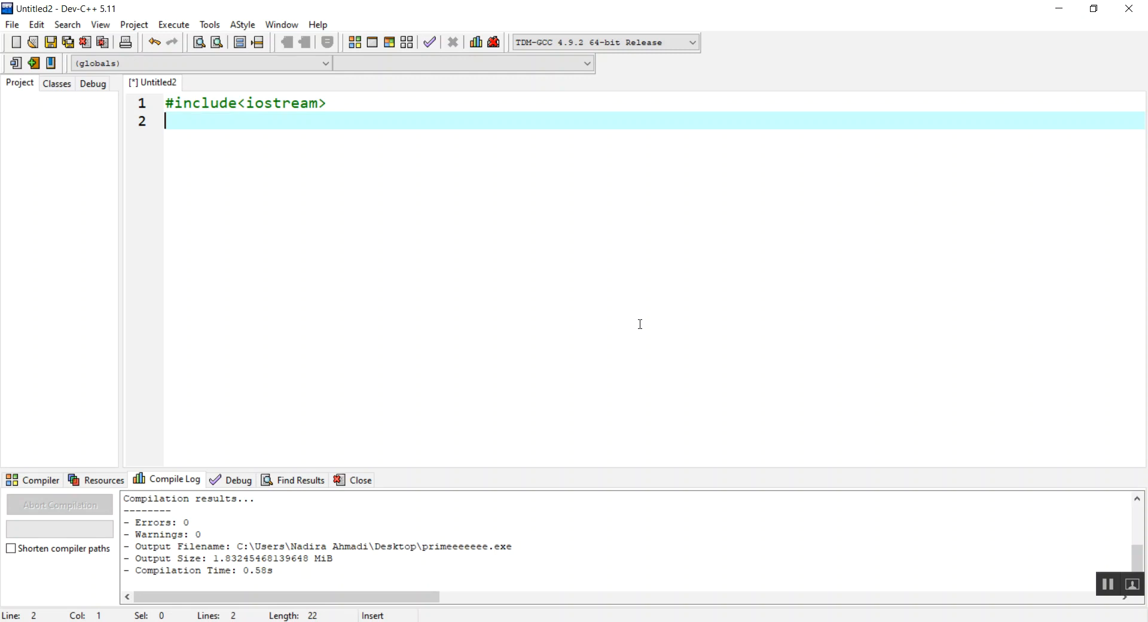
type("u")
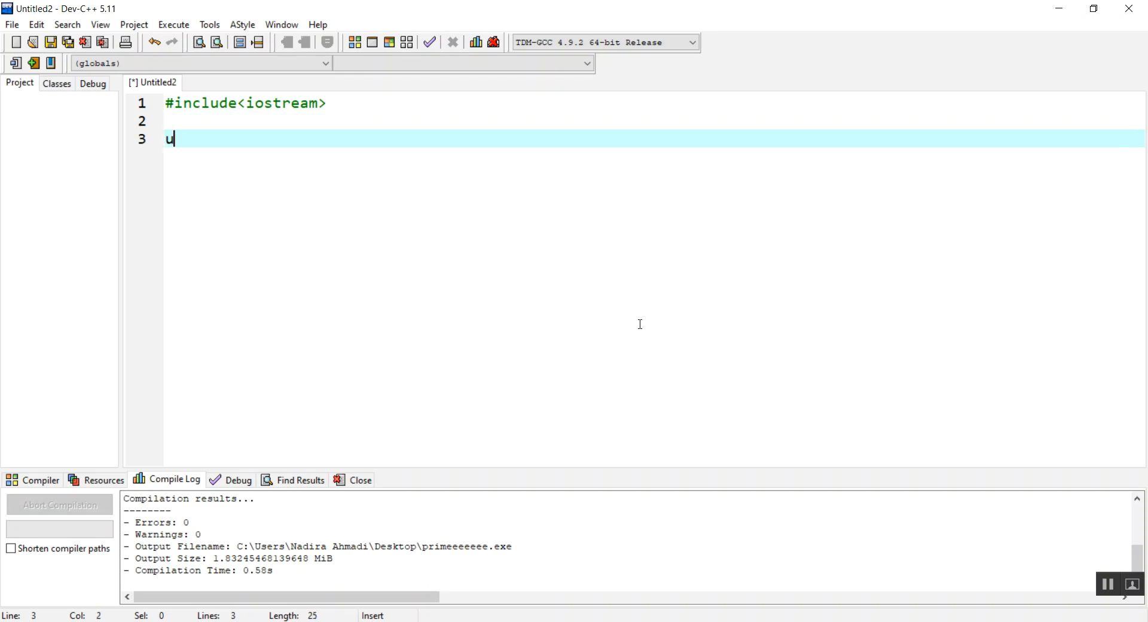
type("sing names")
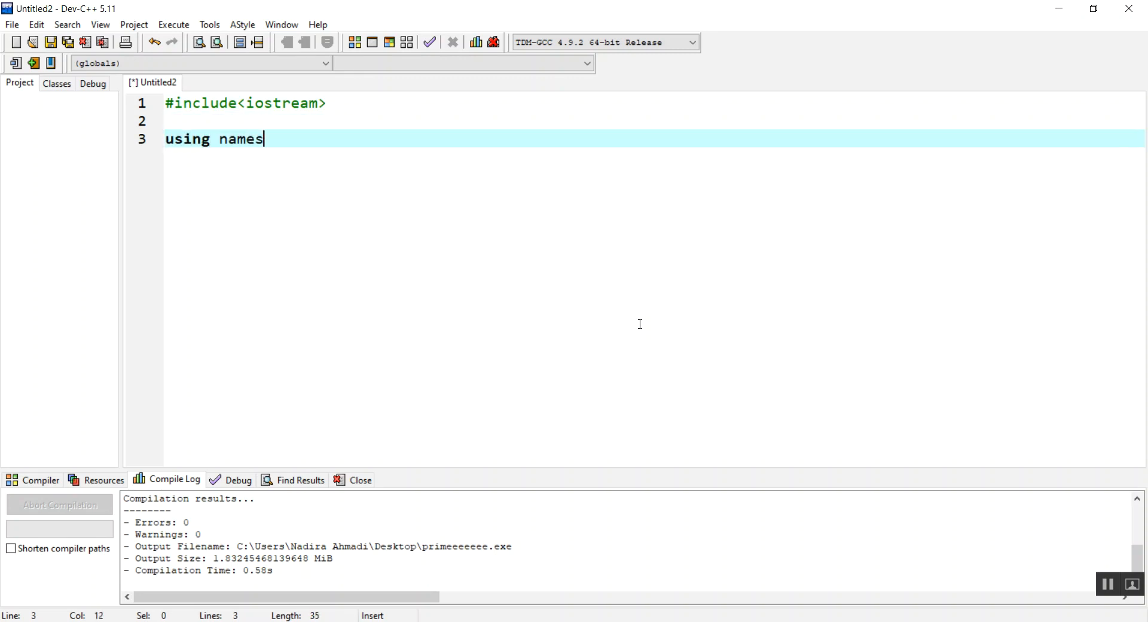
type("pace std;")
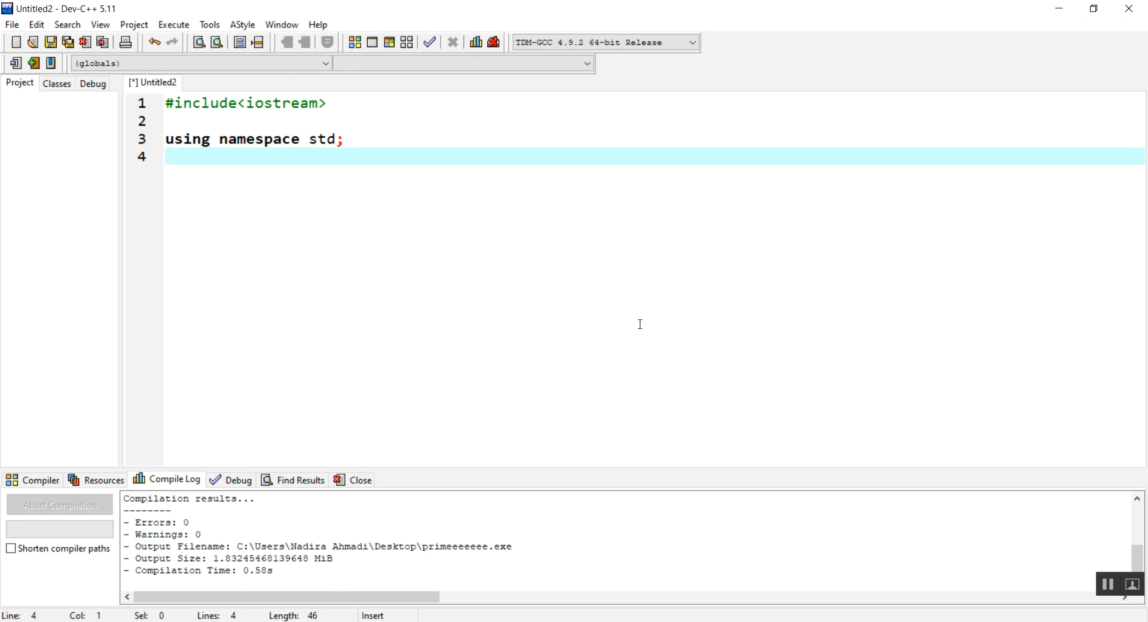
Start int main() and declare int number.
type("int main")
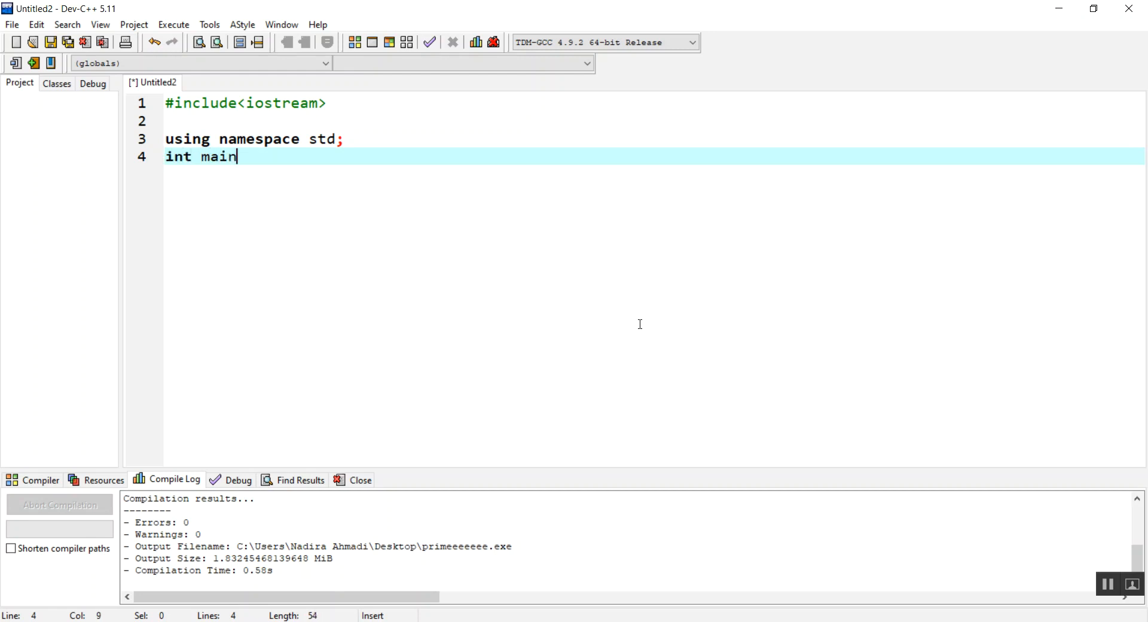
type("(){")
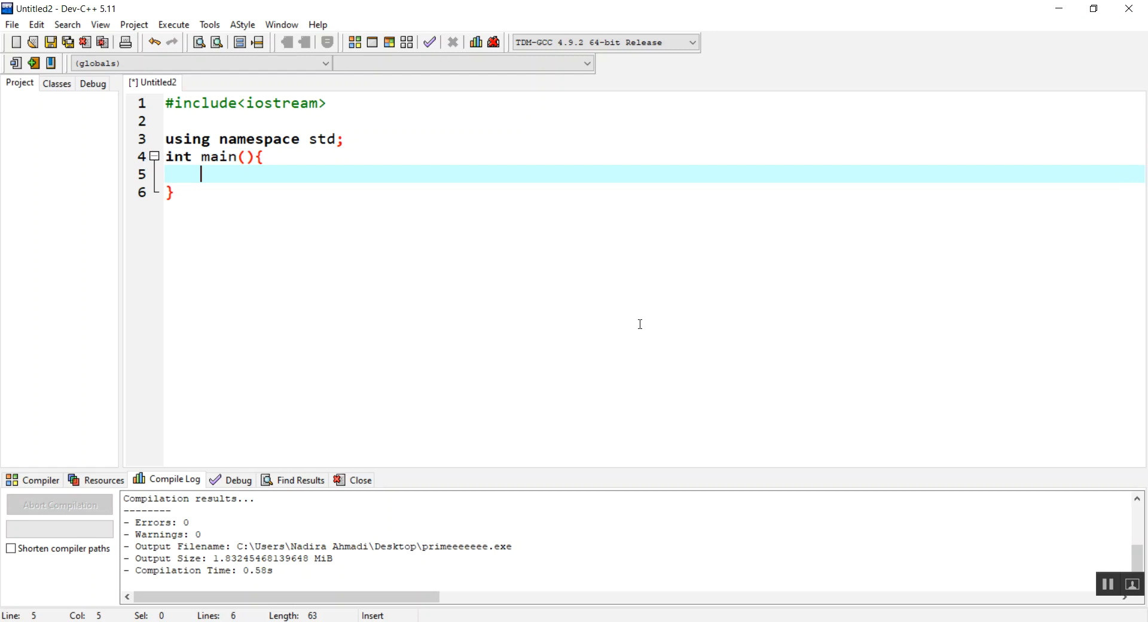
type("int")
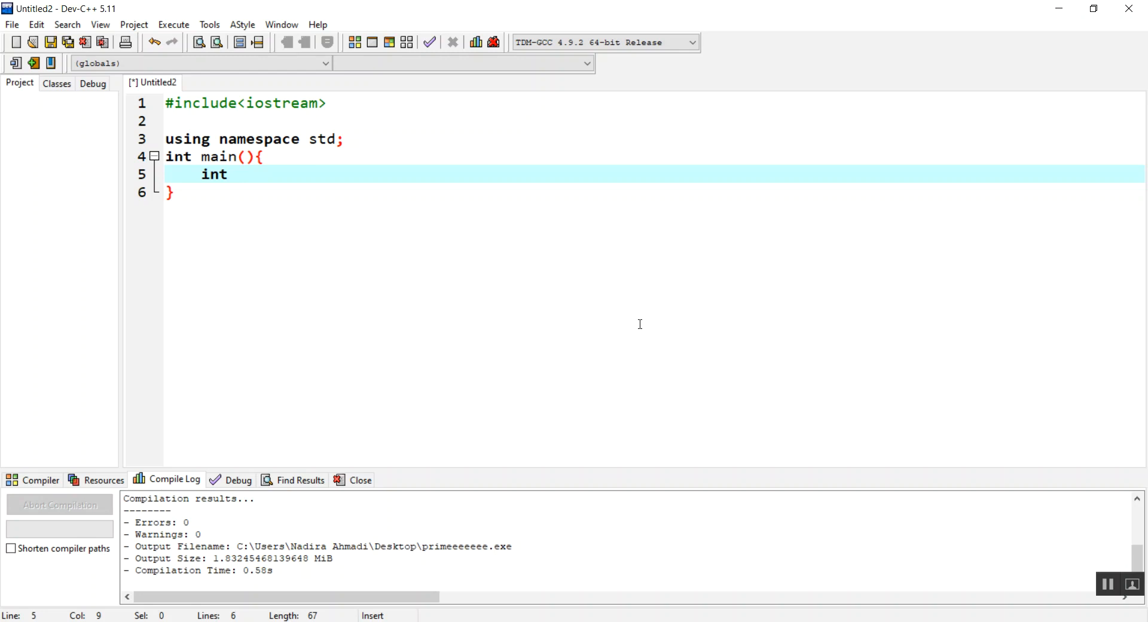
type("n")
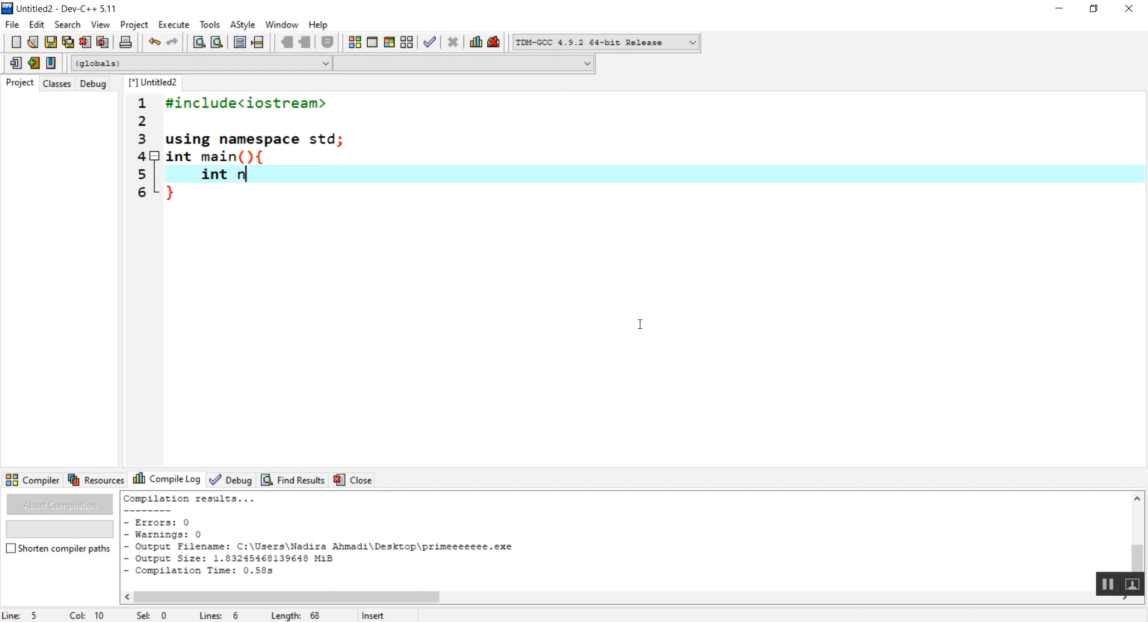
type("umber")
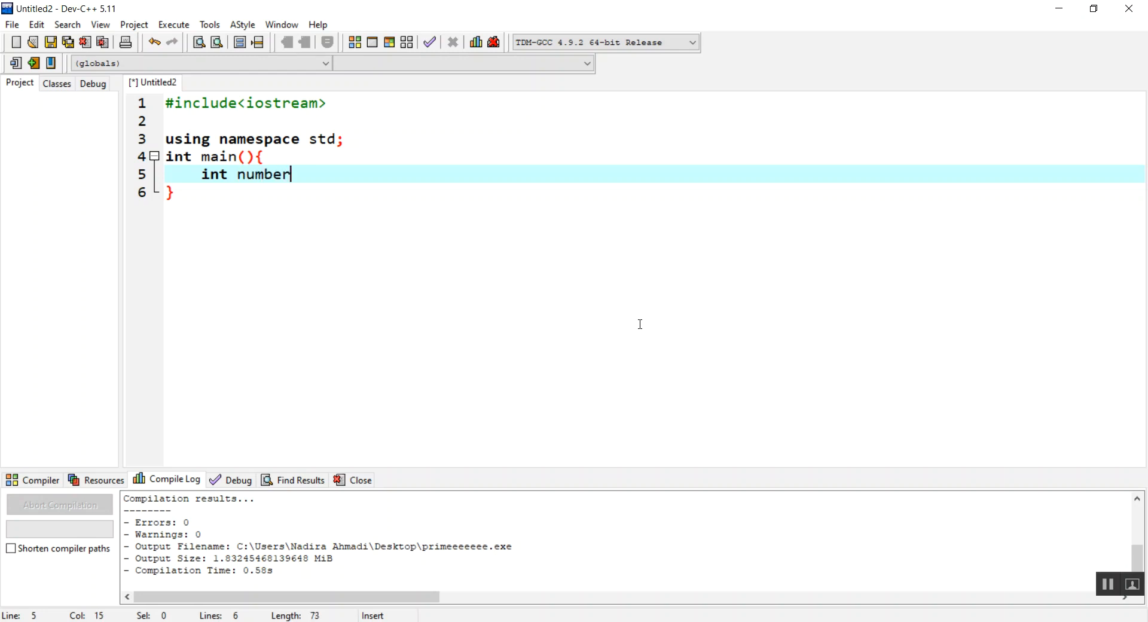
type(";")
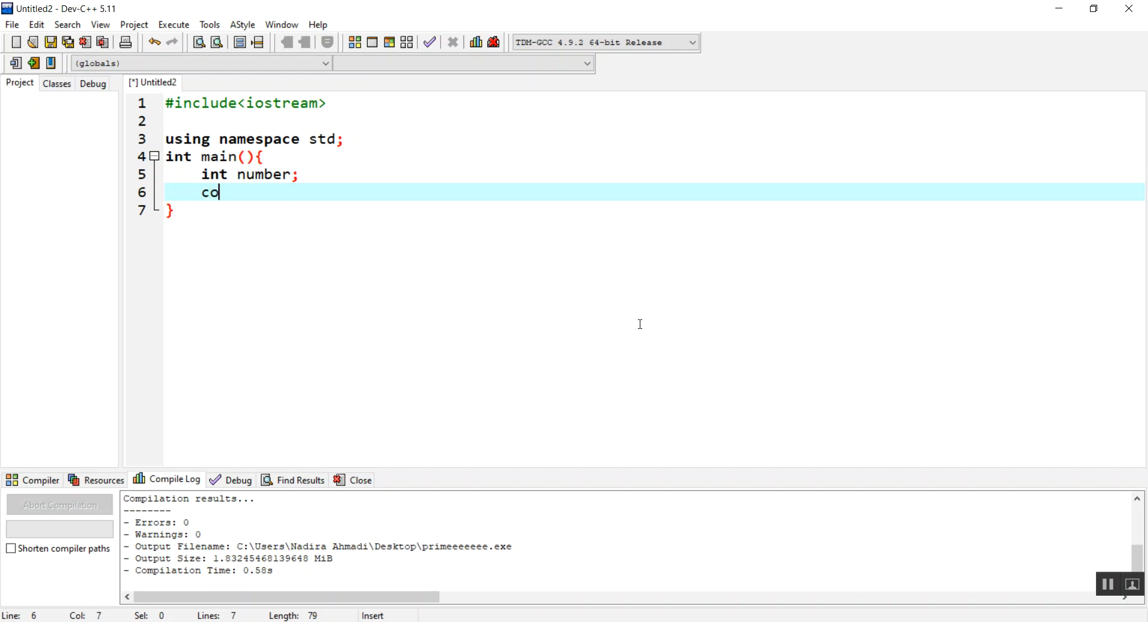
Print 'enter a number to check if it is prime:' and read it with cin>>number.
type("ut<<\"\"")
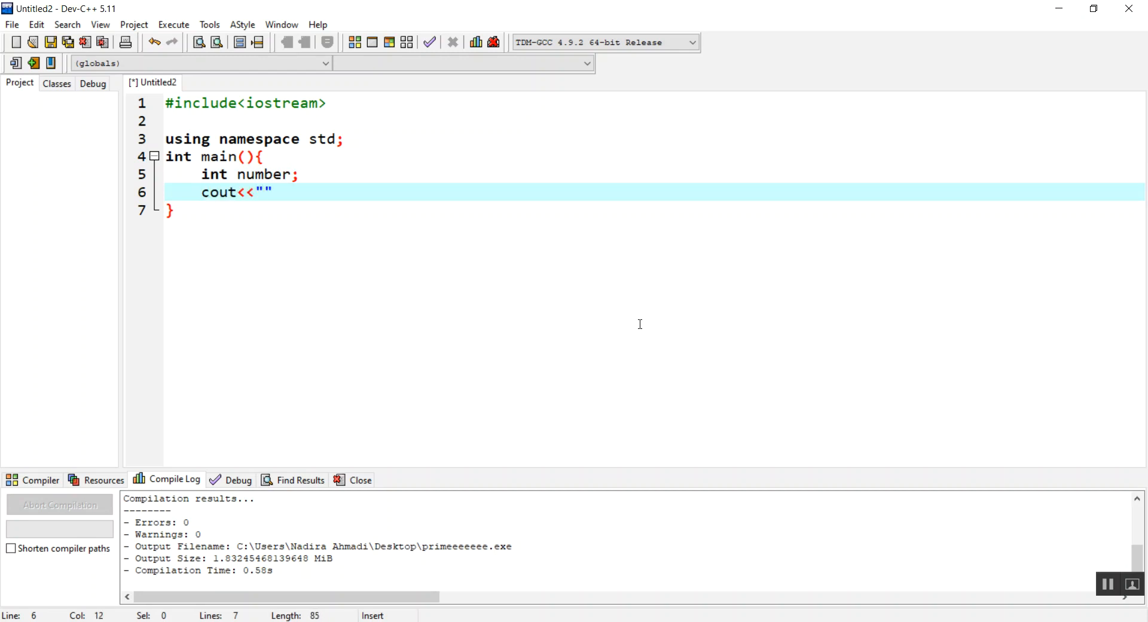
left_click(262, 192)
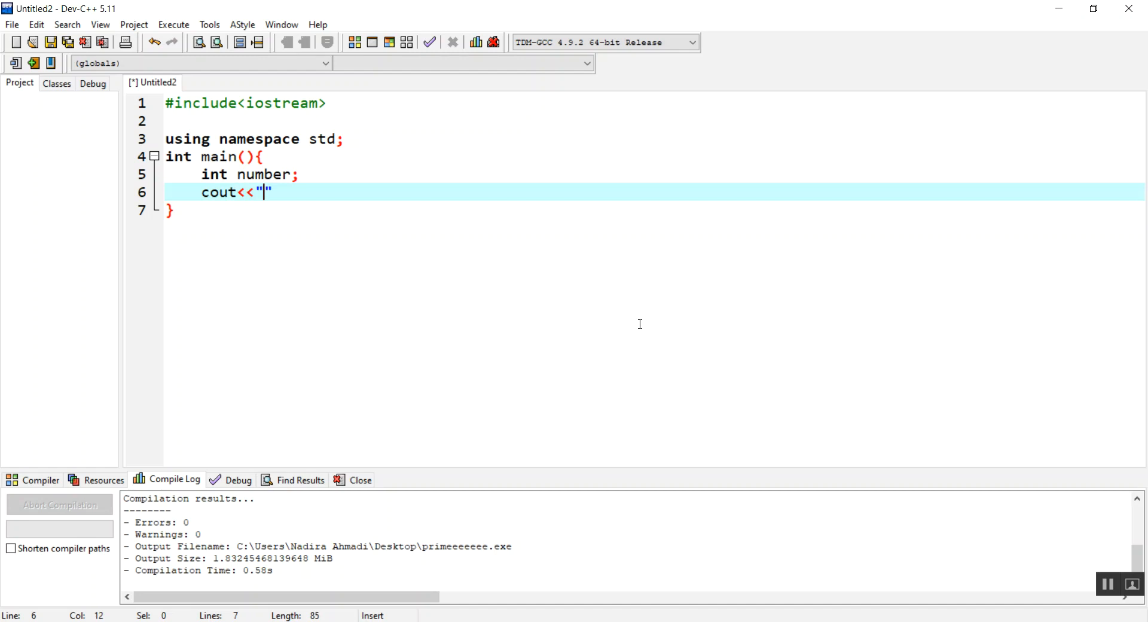
type("enter")
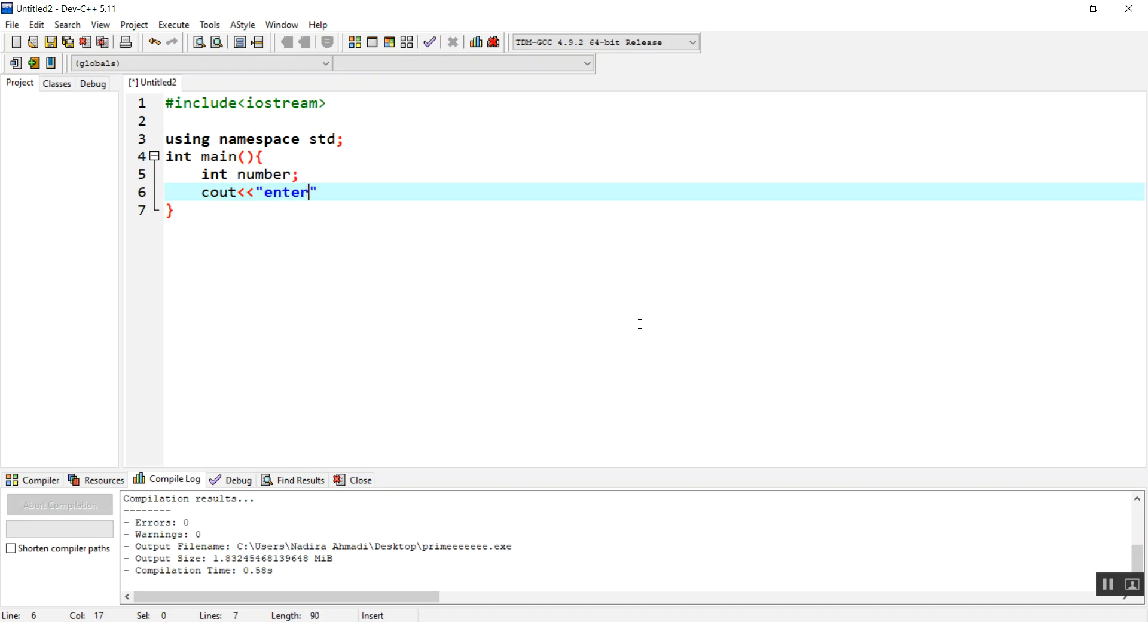
type("a n")
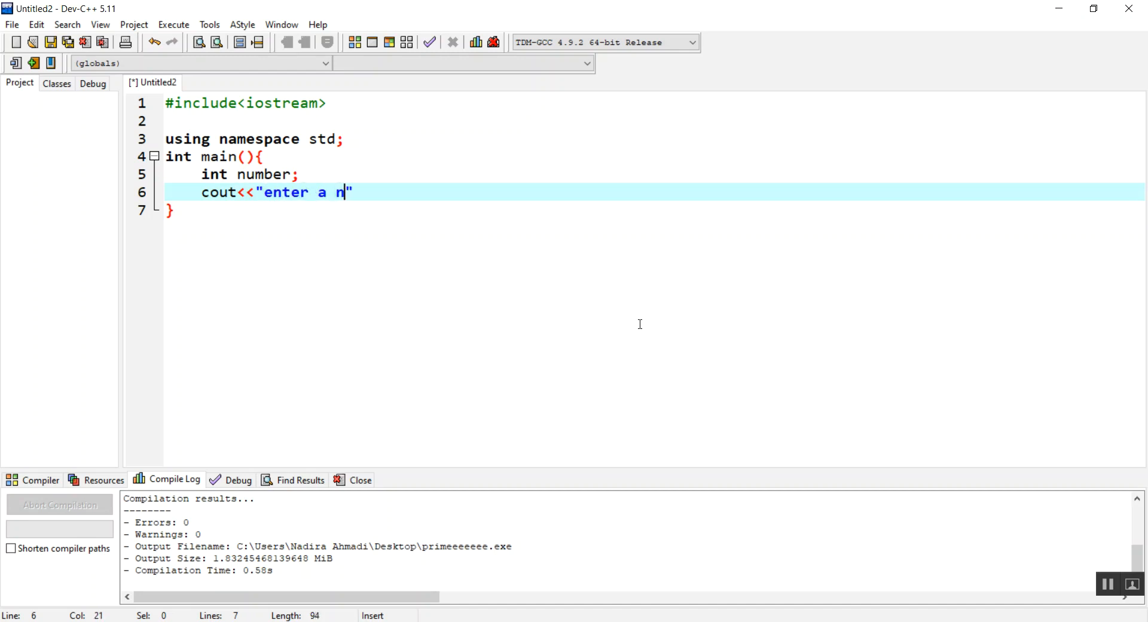
type("umber to che")
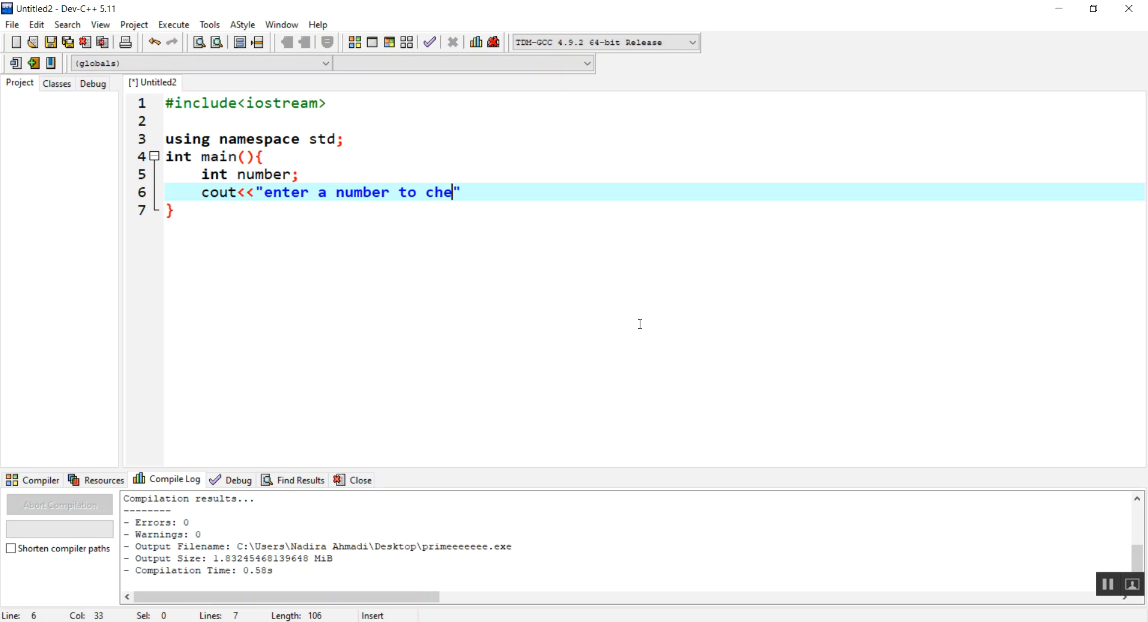
type("ck if it is")
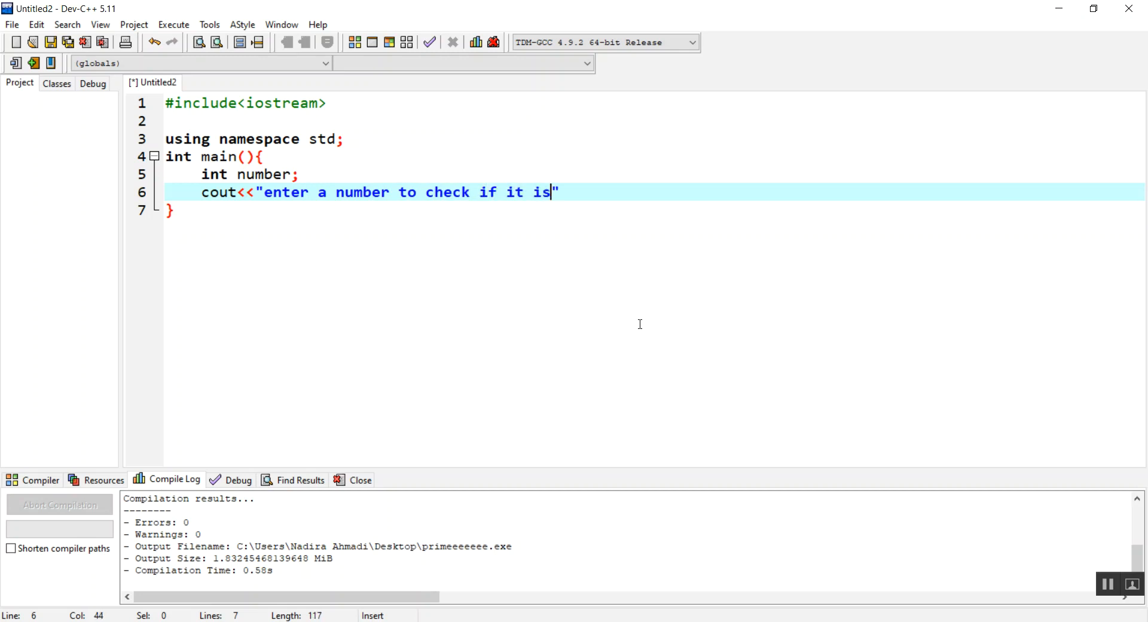
type("prime")
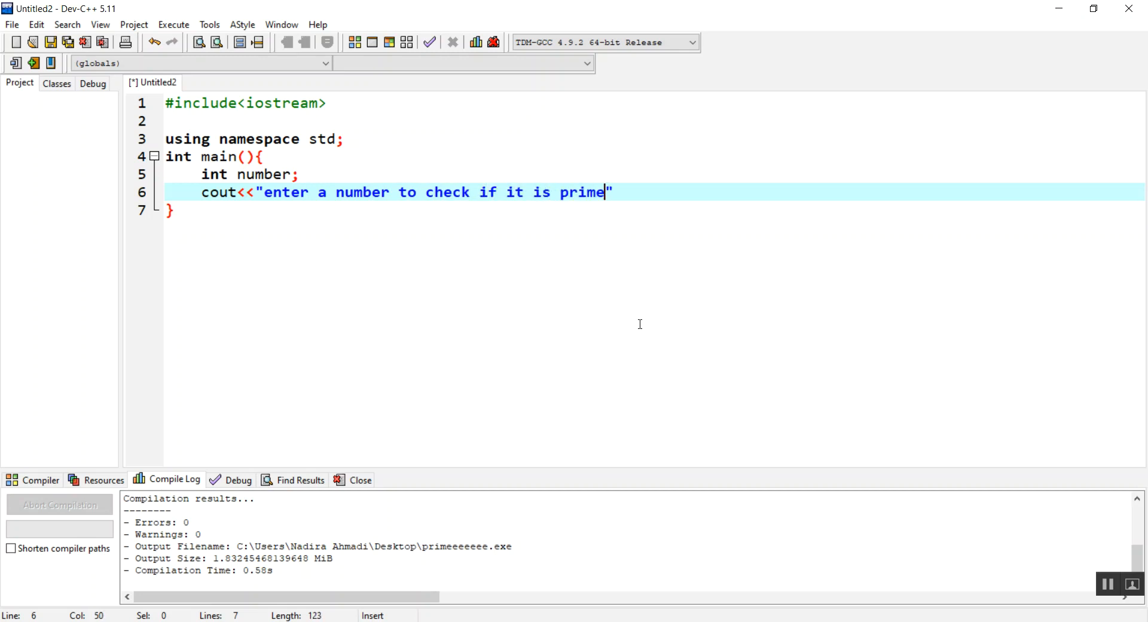
type(":\\")
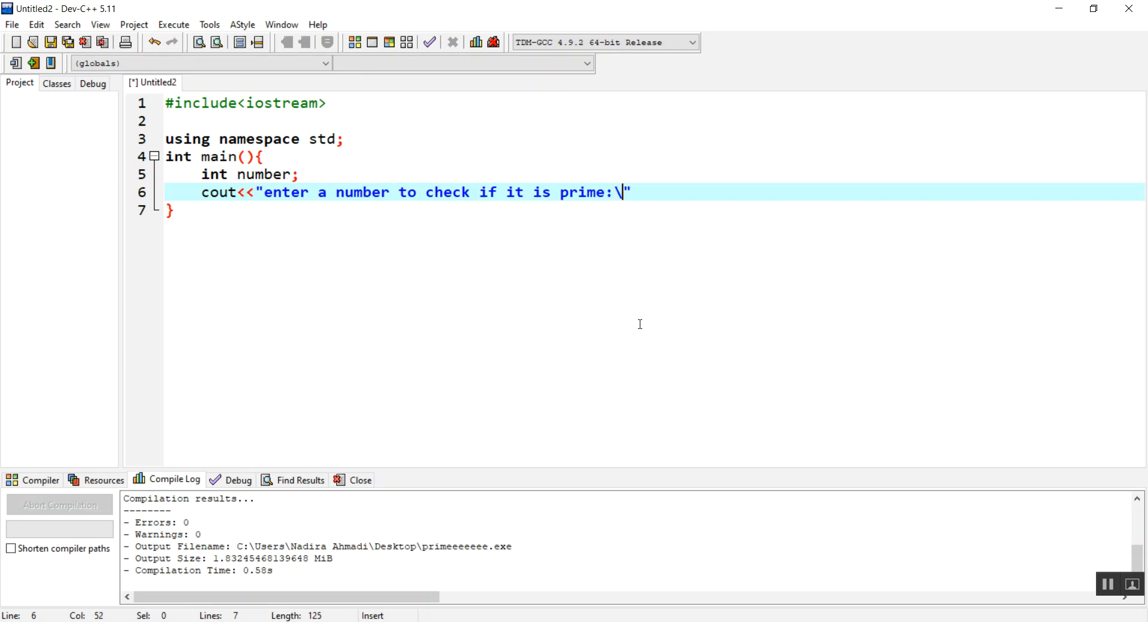
type("n")
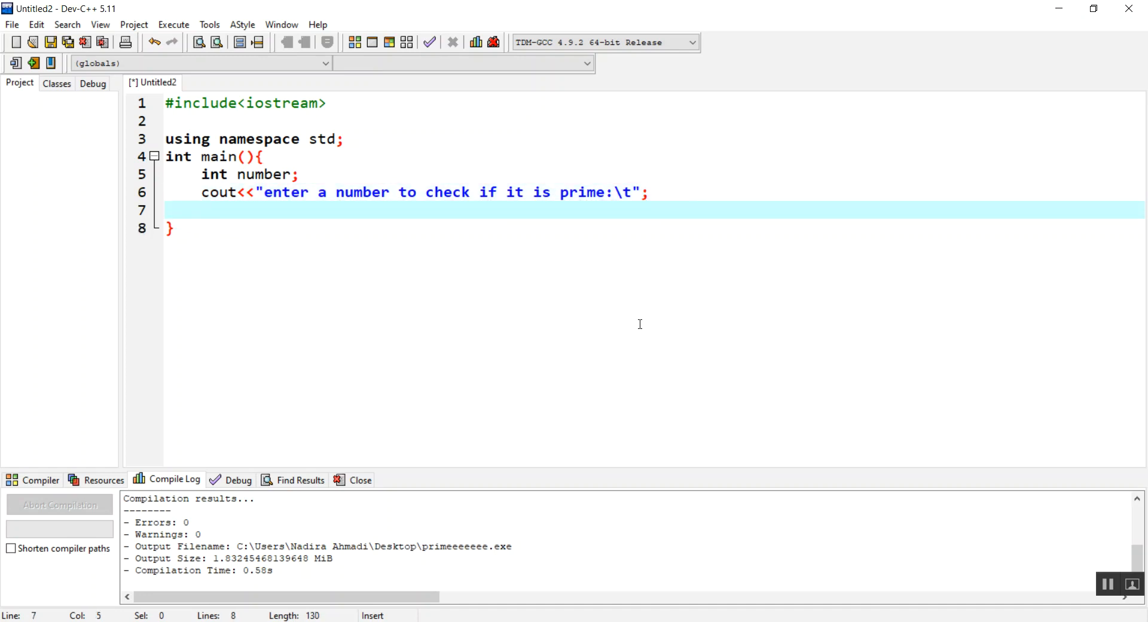
type("cin>>number;")
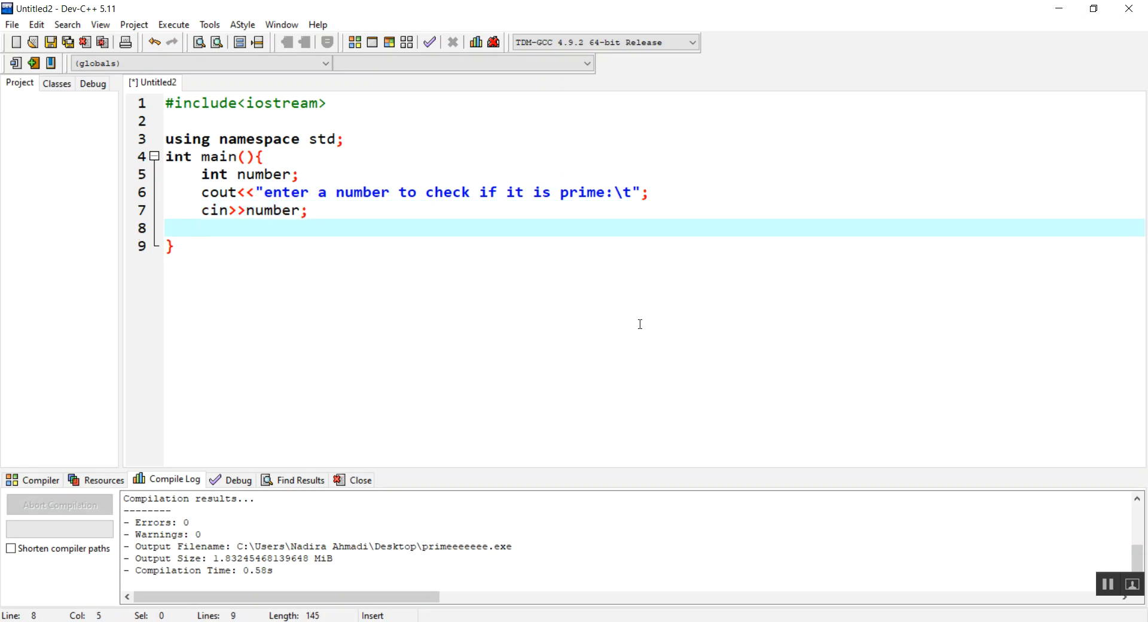
Insert an empty bool prime(int n) function on line 2, below #include<iostream>.
left_click(199, 211)
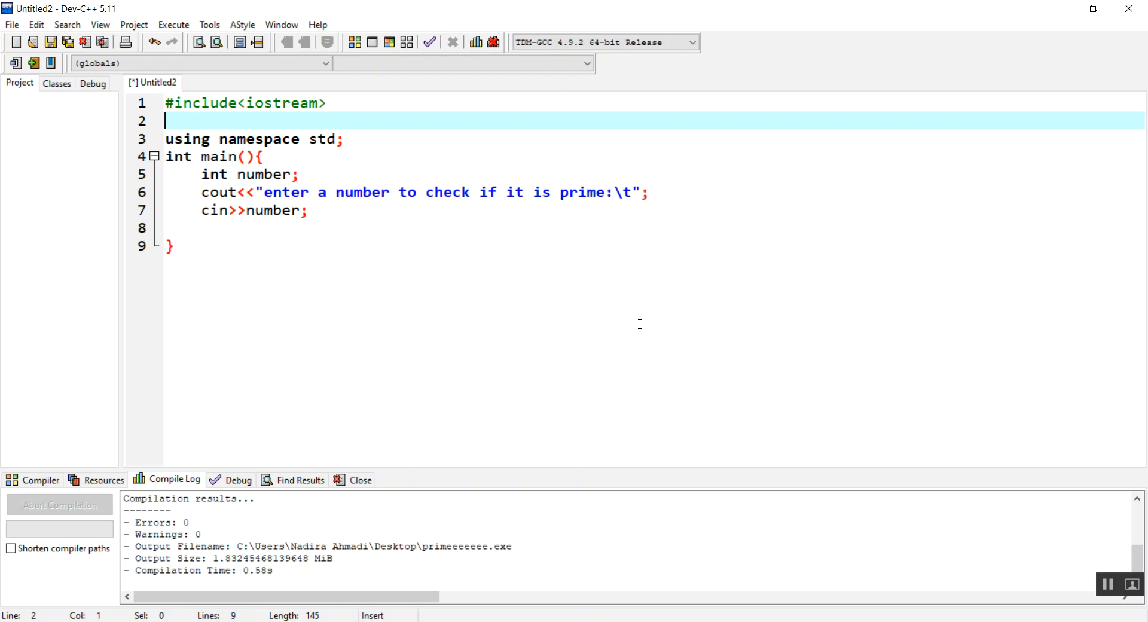
type("bool")
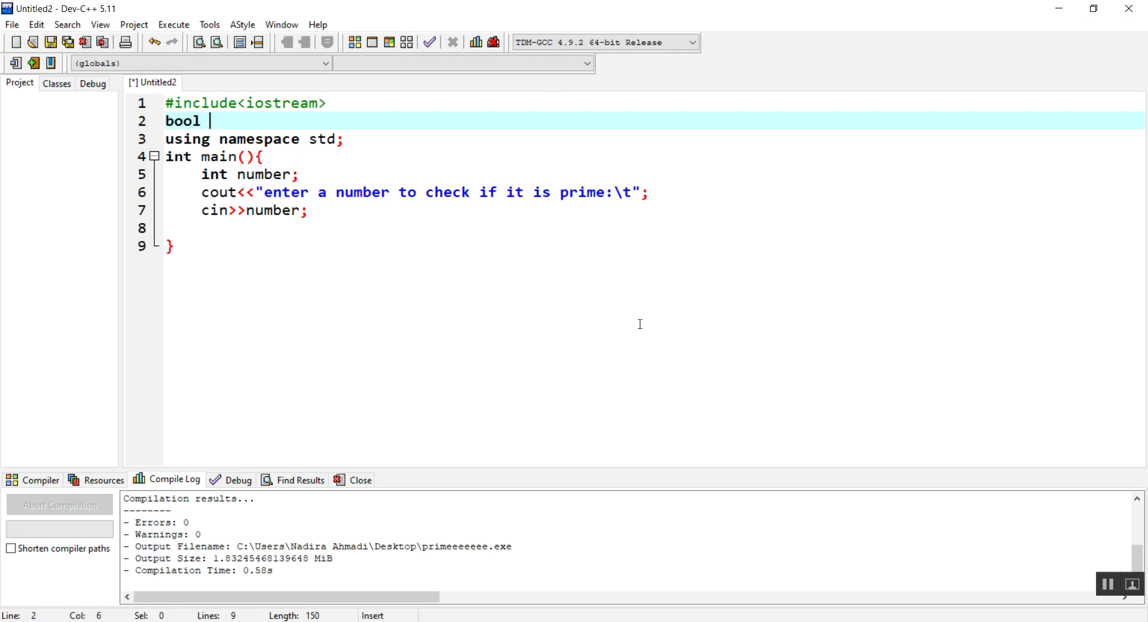
type("prime")
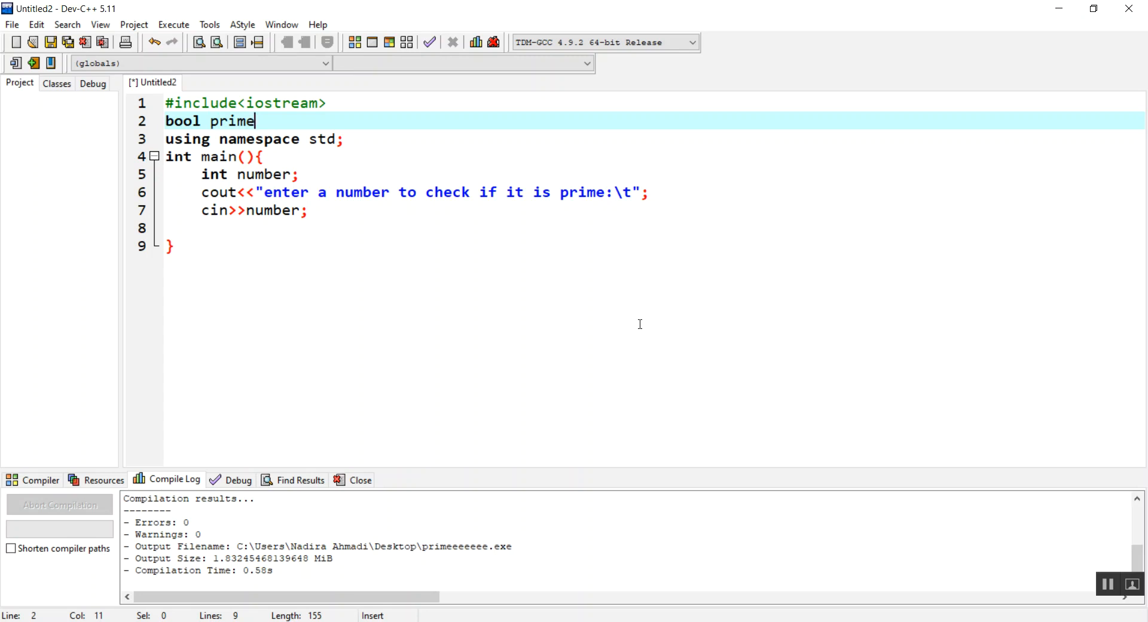
type("(){")
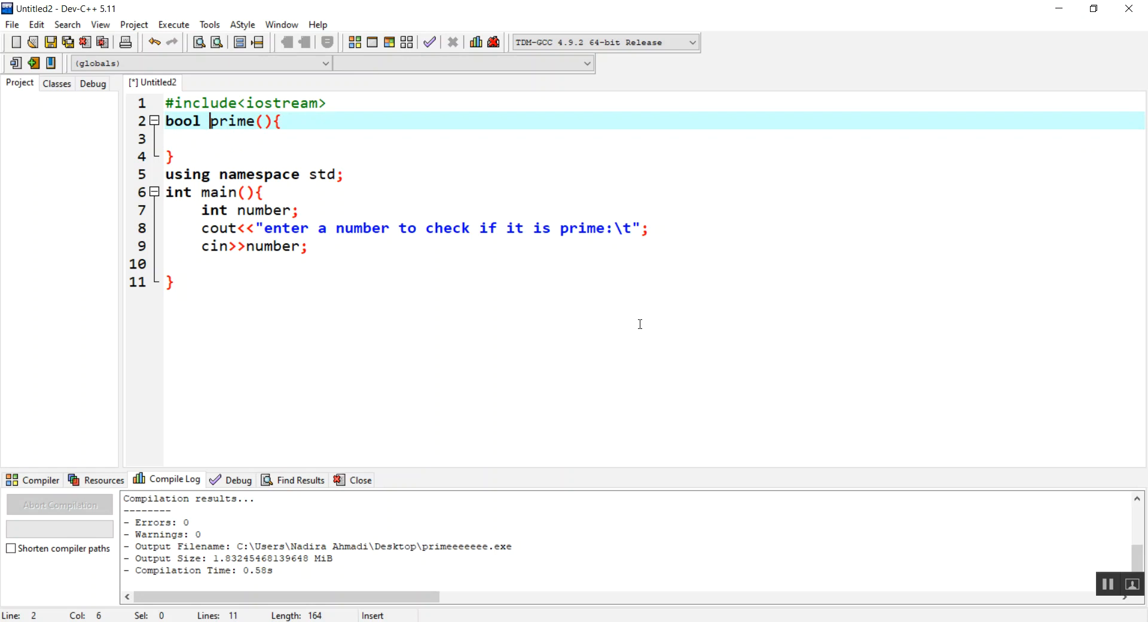
left_click(265, 120)
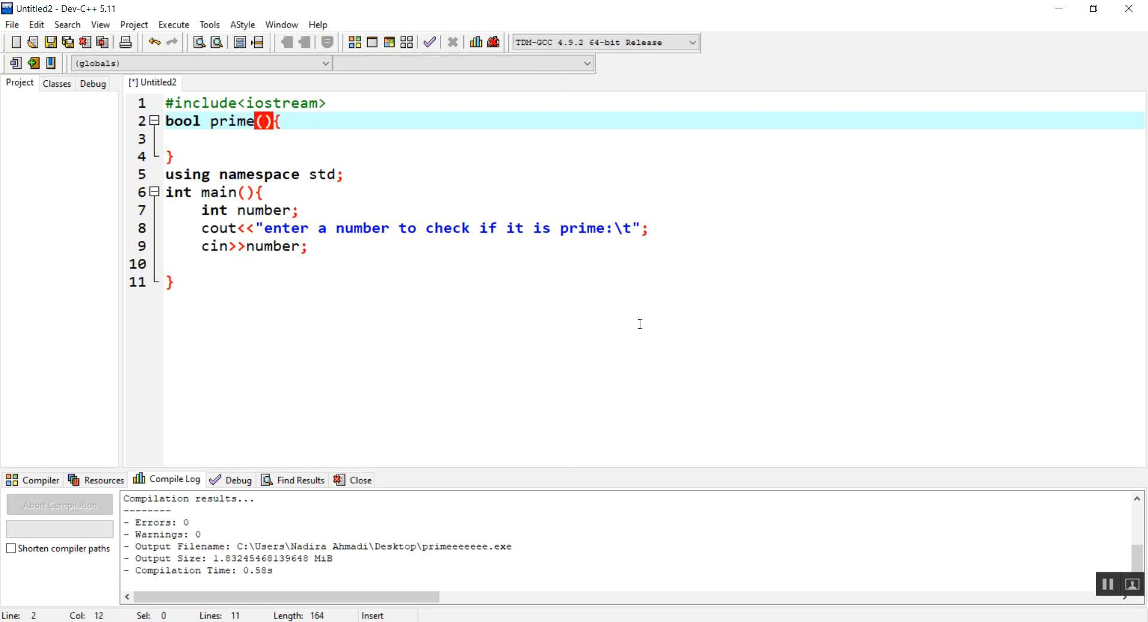
mouse_move(265, 121)
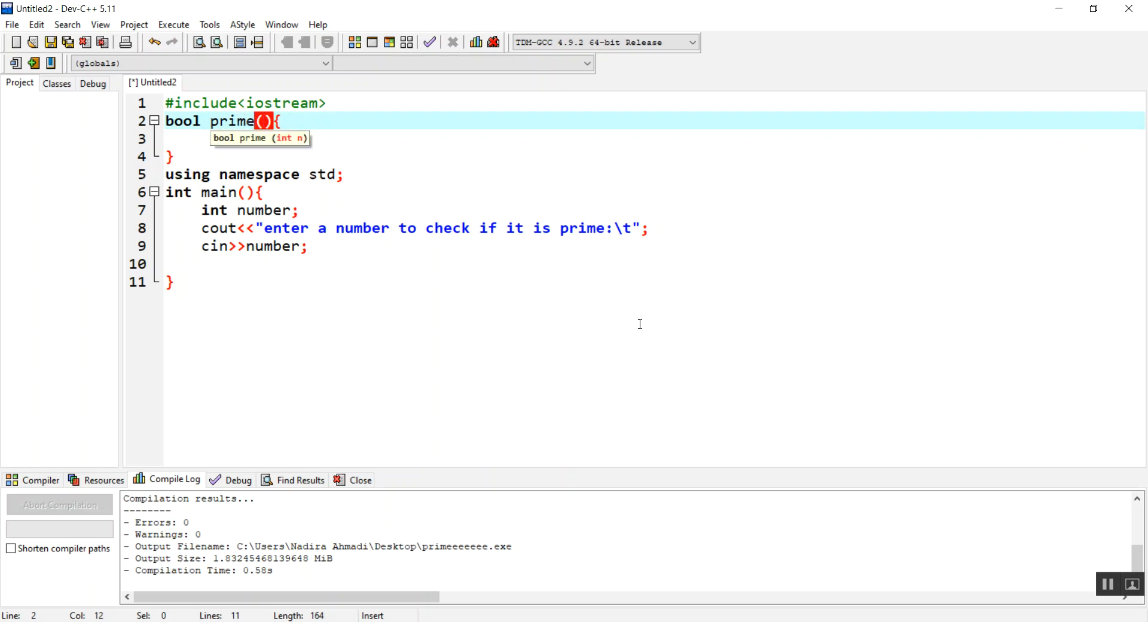
type("int n")
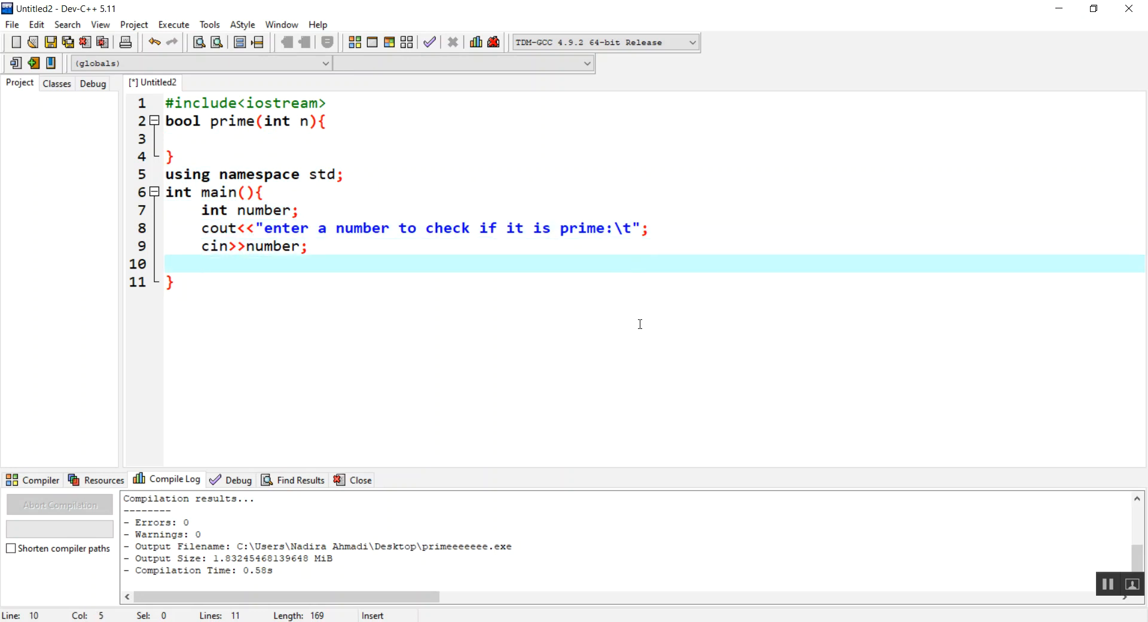
Add if(prime(number)) printing "this is a prime number\n".
type("if()")
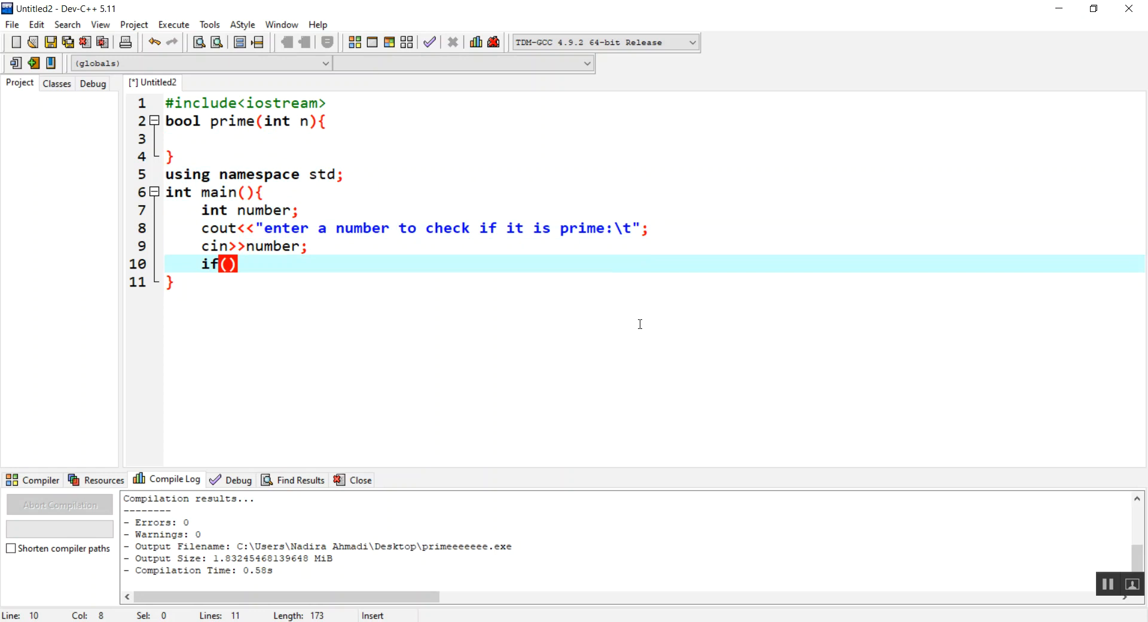
type("prime")
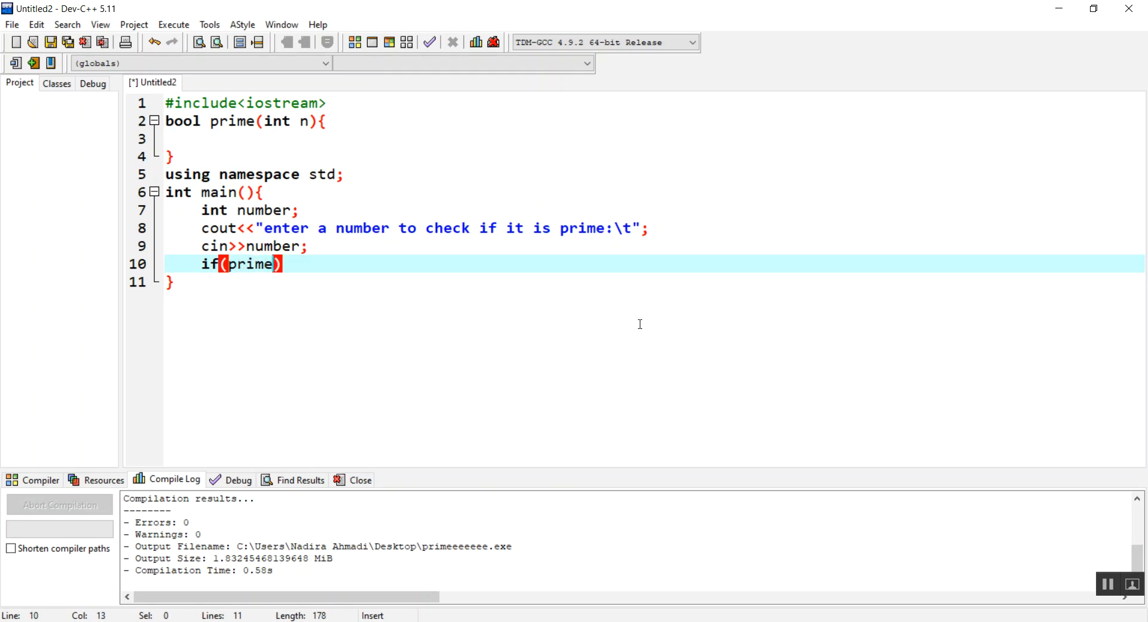
type("(")
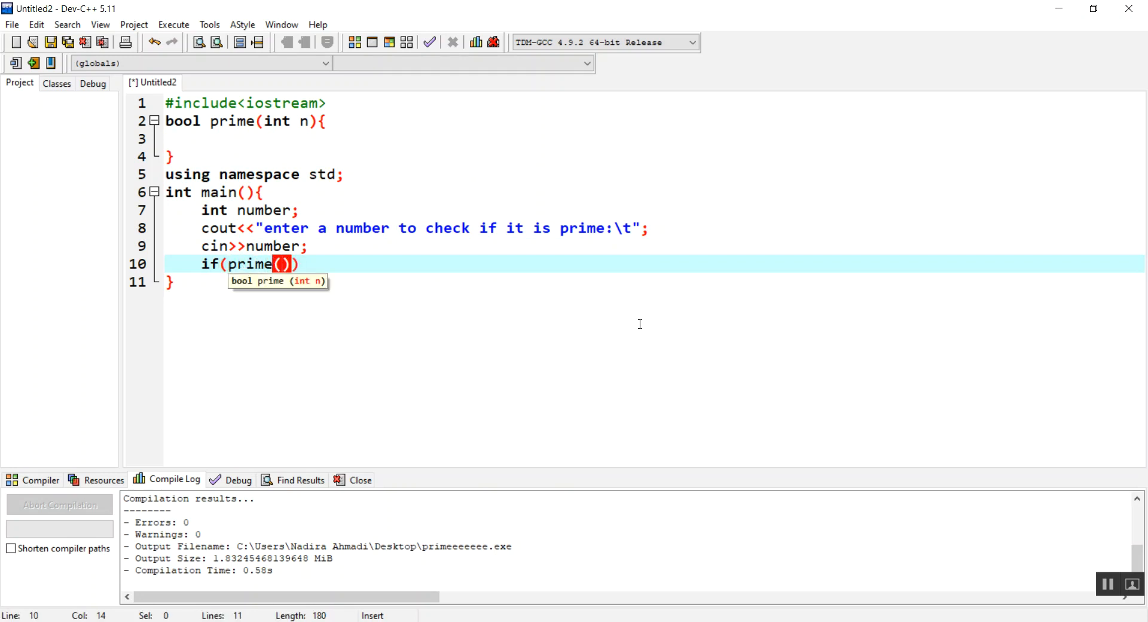
type("numbe")
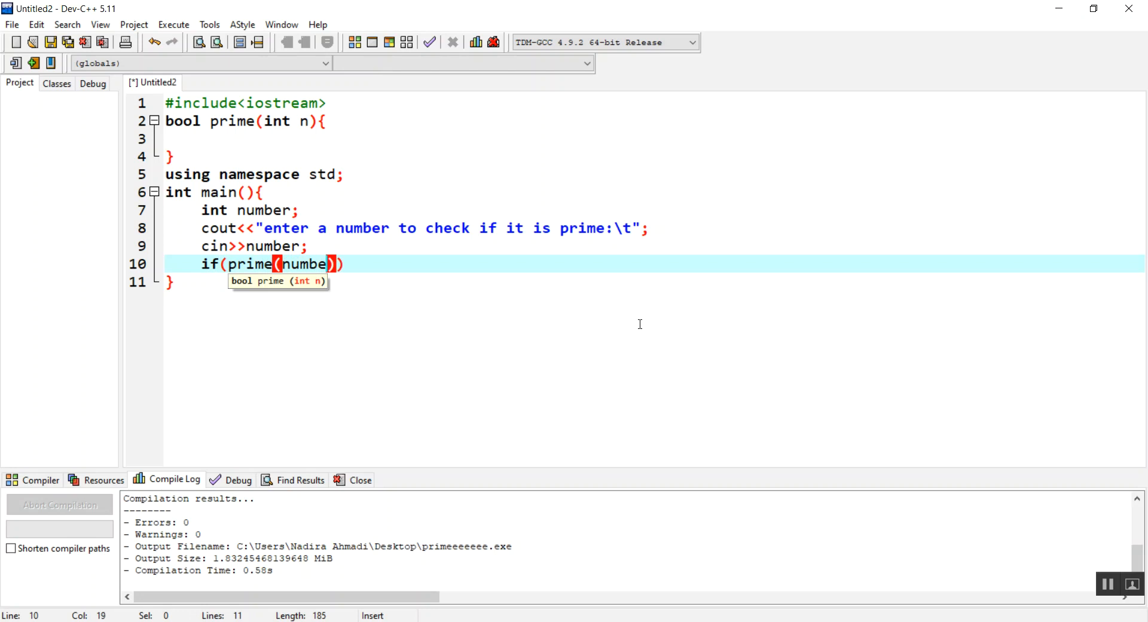
type("r)")
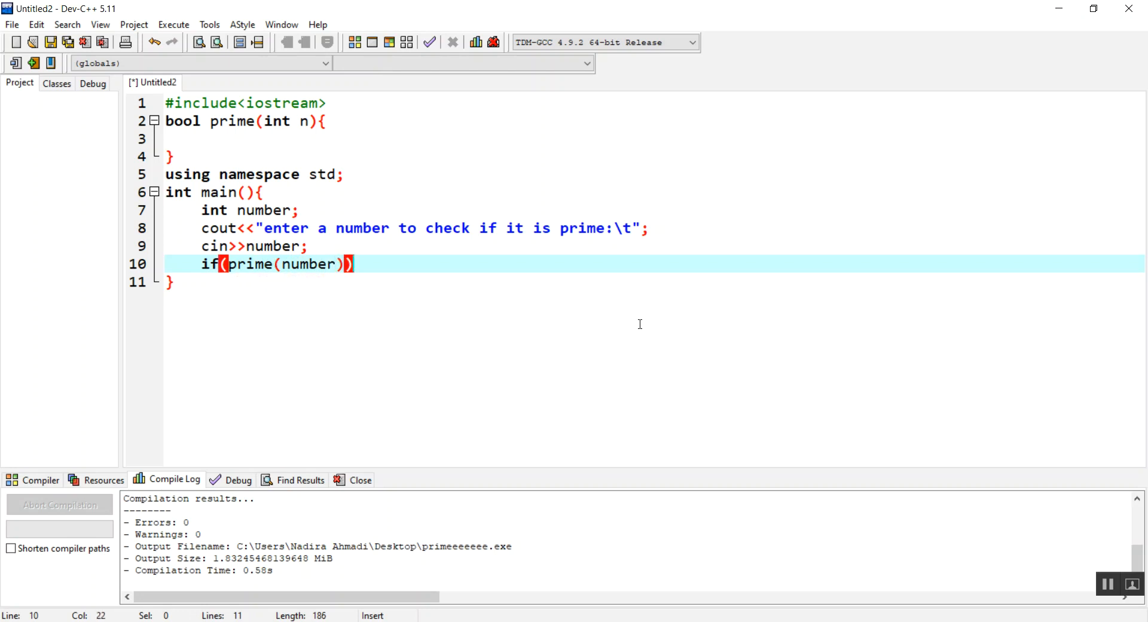
key("Return")
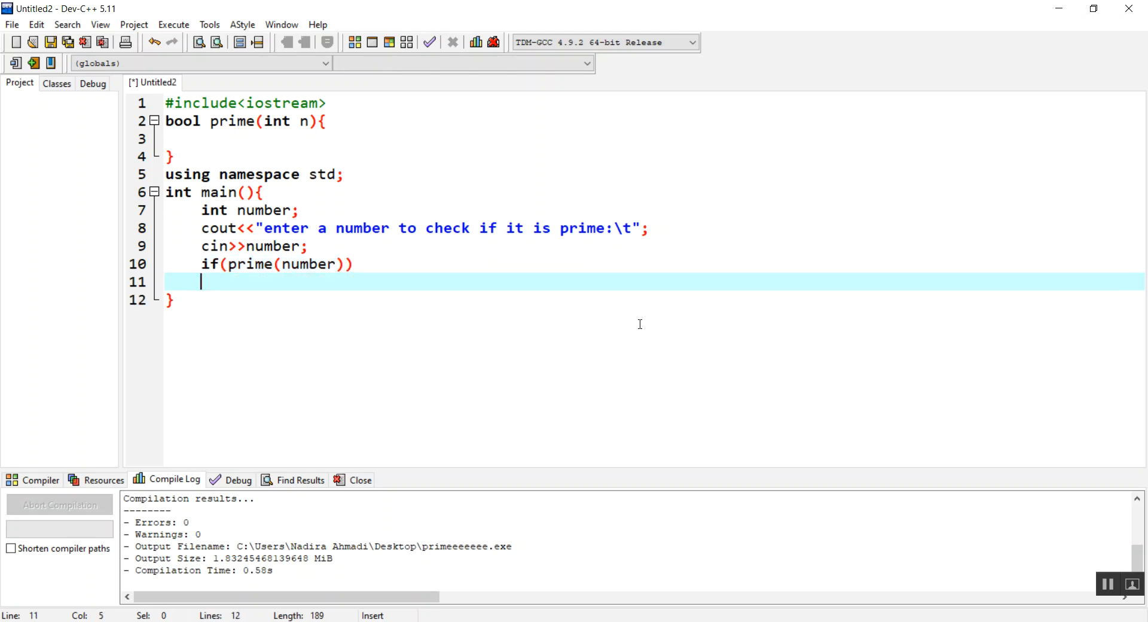
type("cout<<\"")
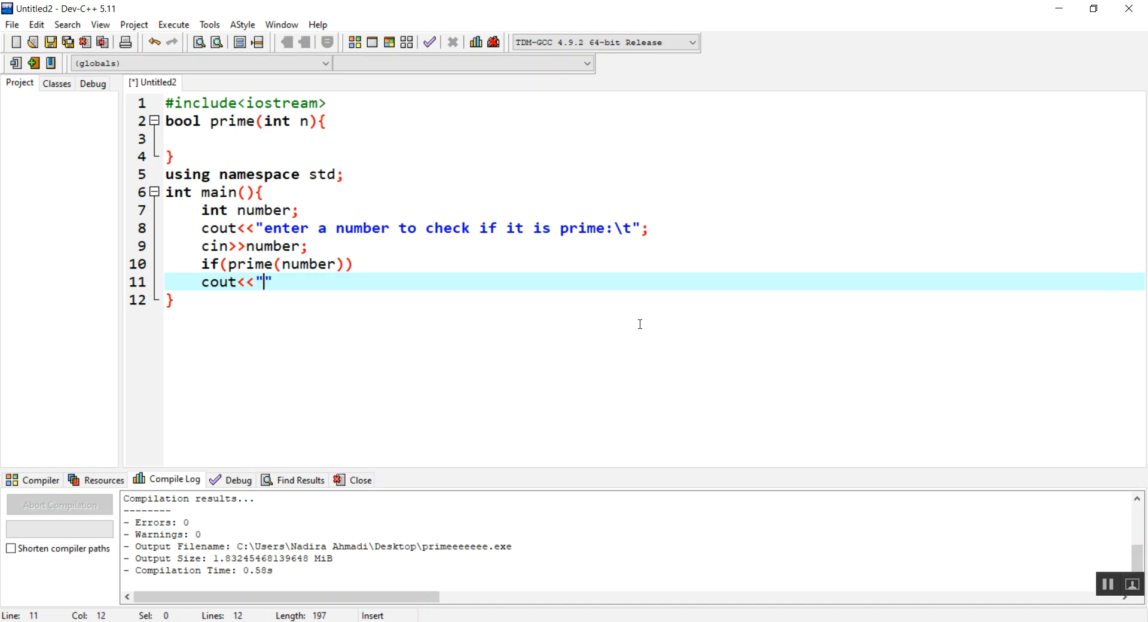
type("this is a")
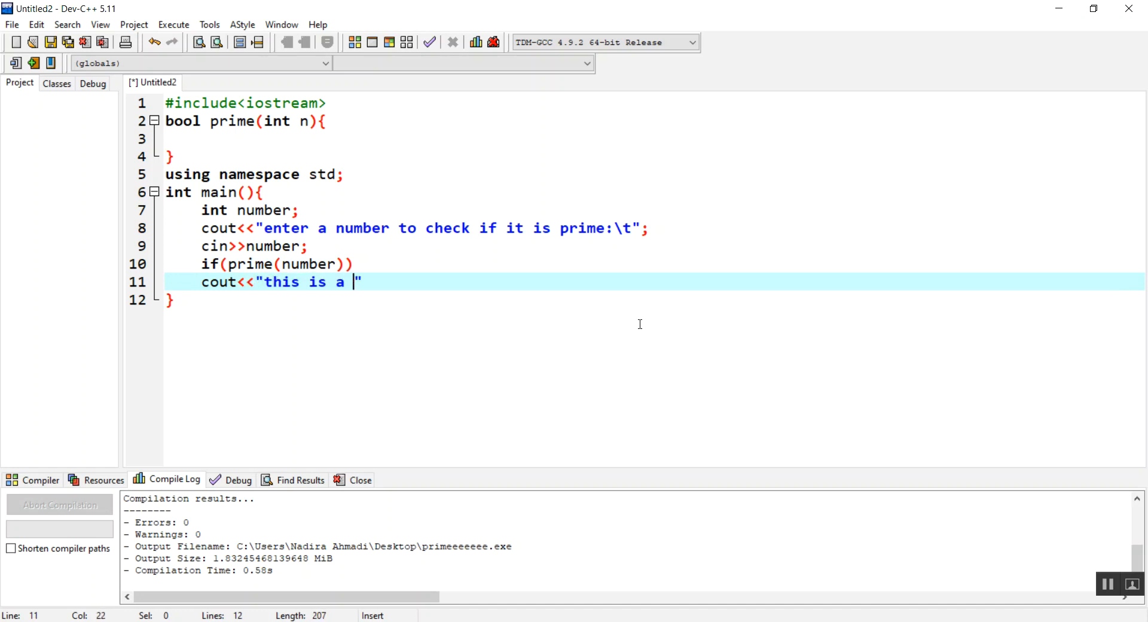
type("prime number")
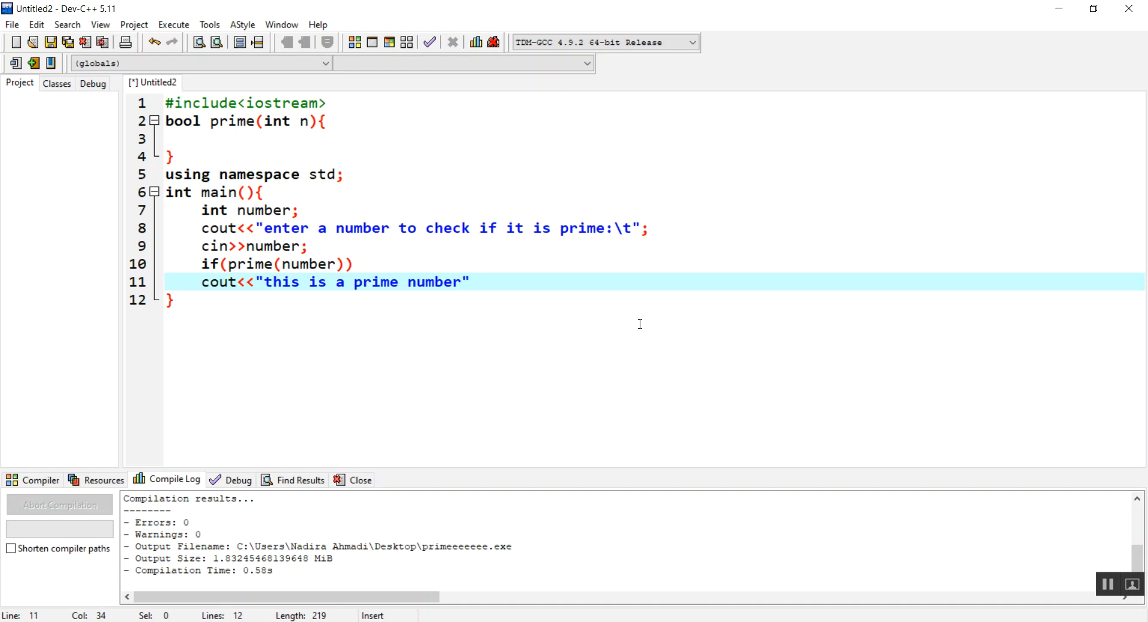
type("\\n")
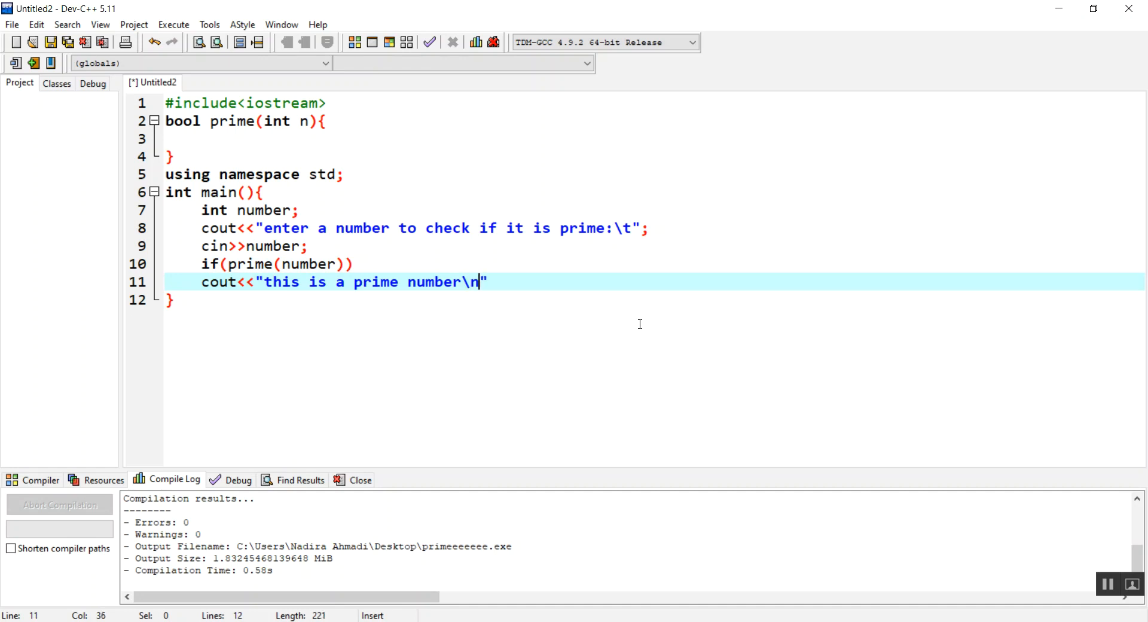
type(";")
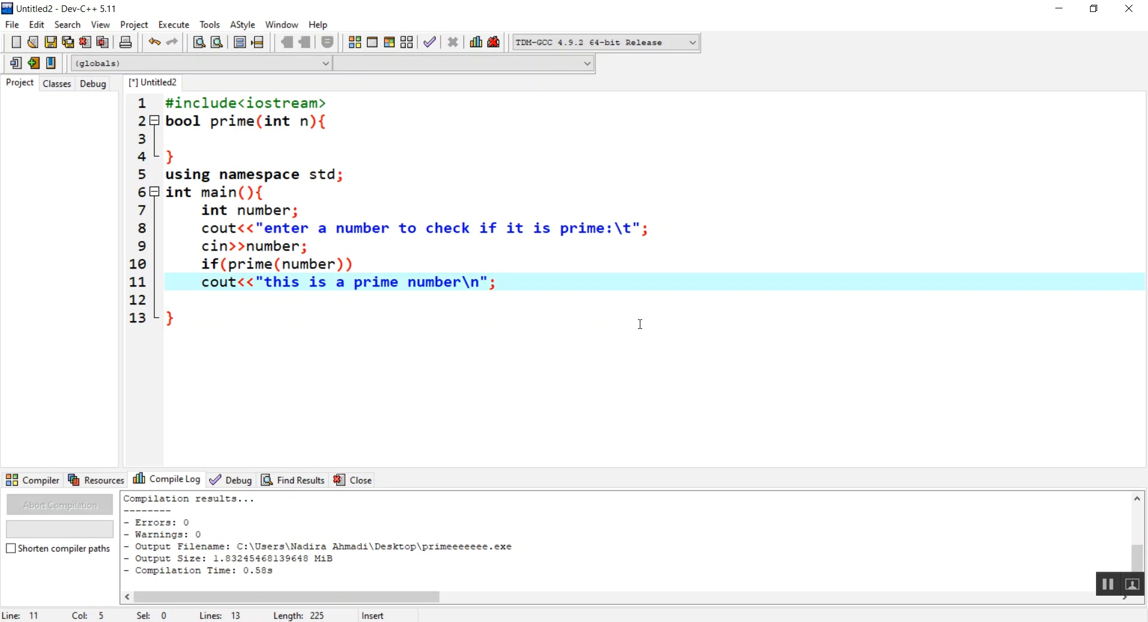
Add an else branch printing "no this is nott a prime number\n".
type("else")
type("cout")
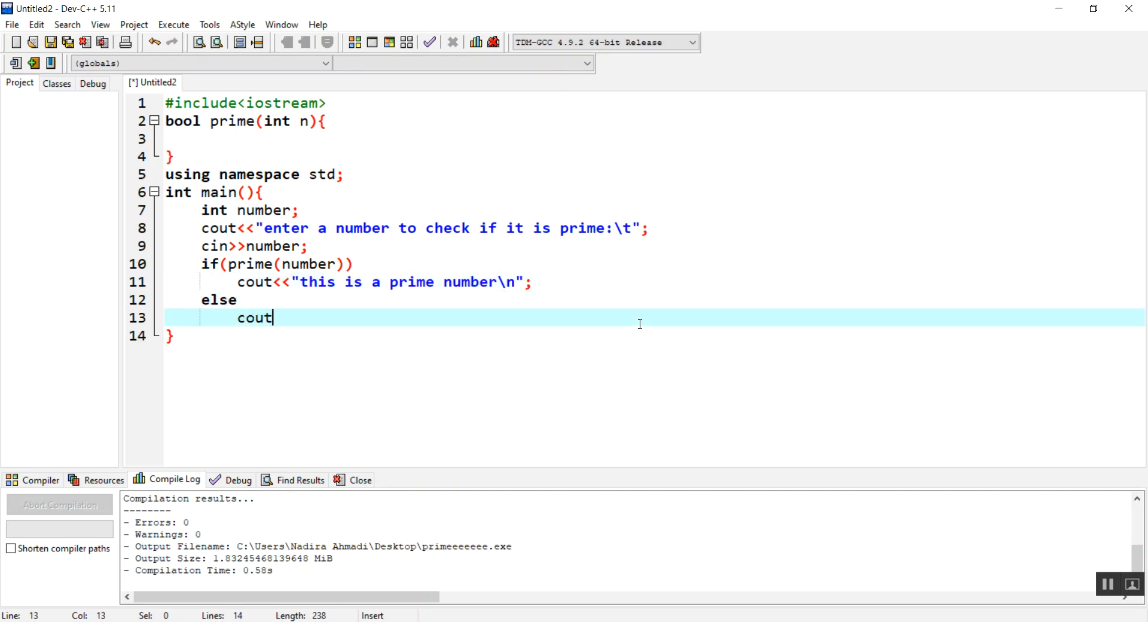
type("<<\"\"")
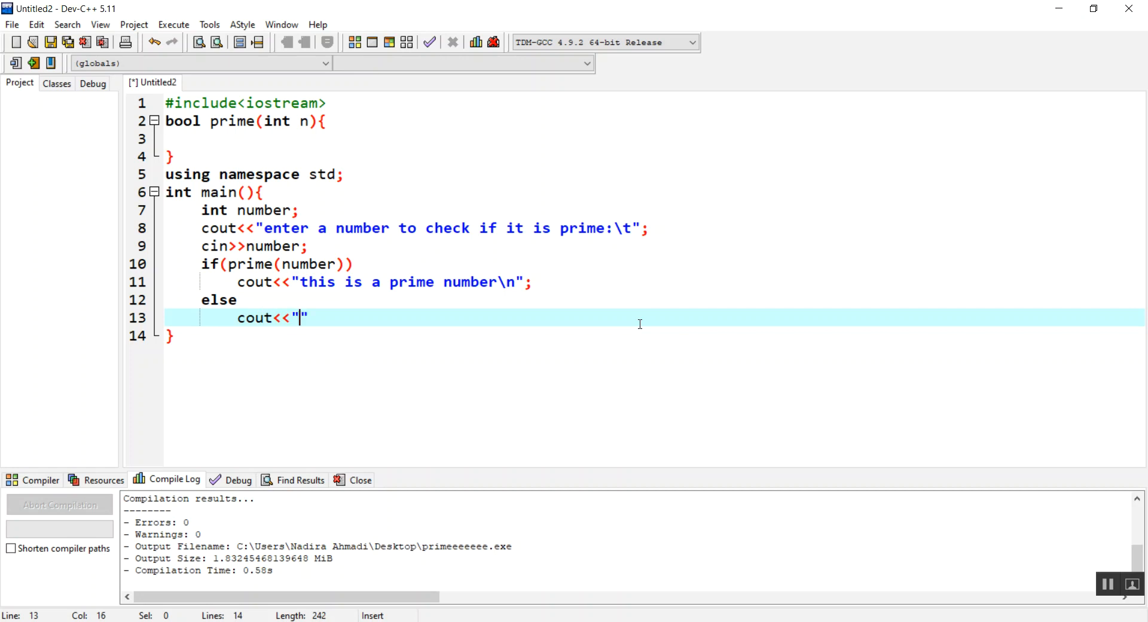
type("no this is")
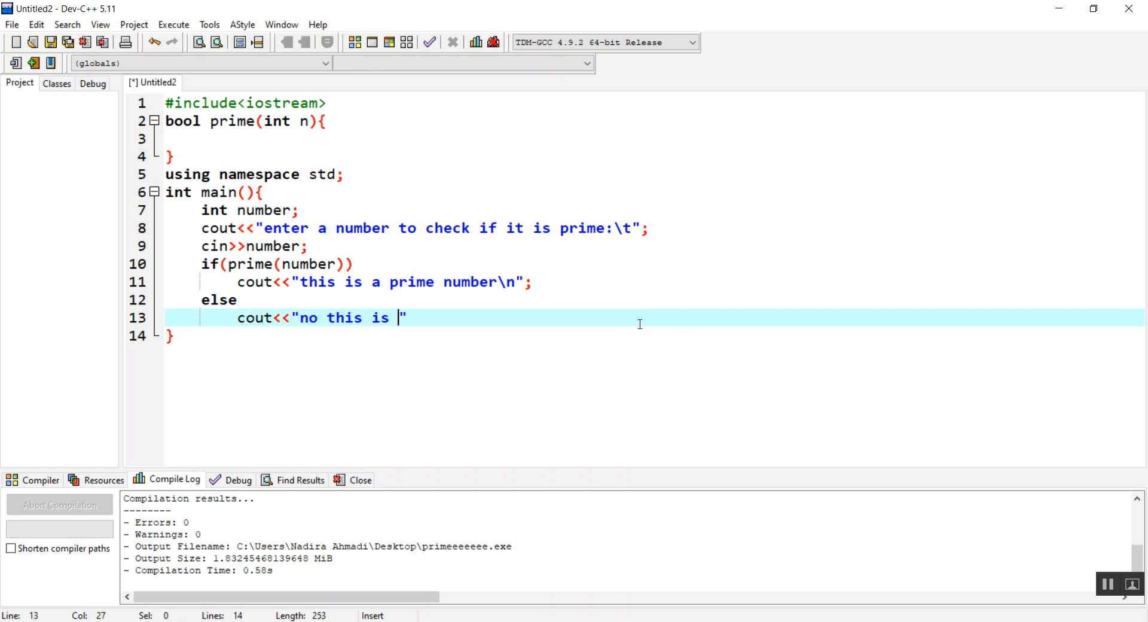
type("nott a")
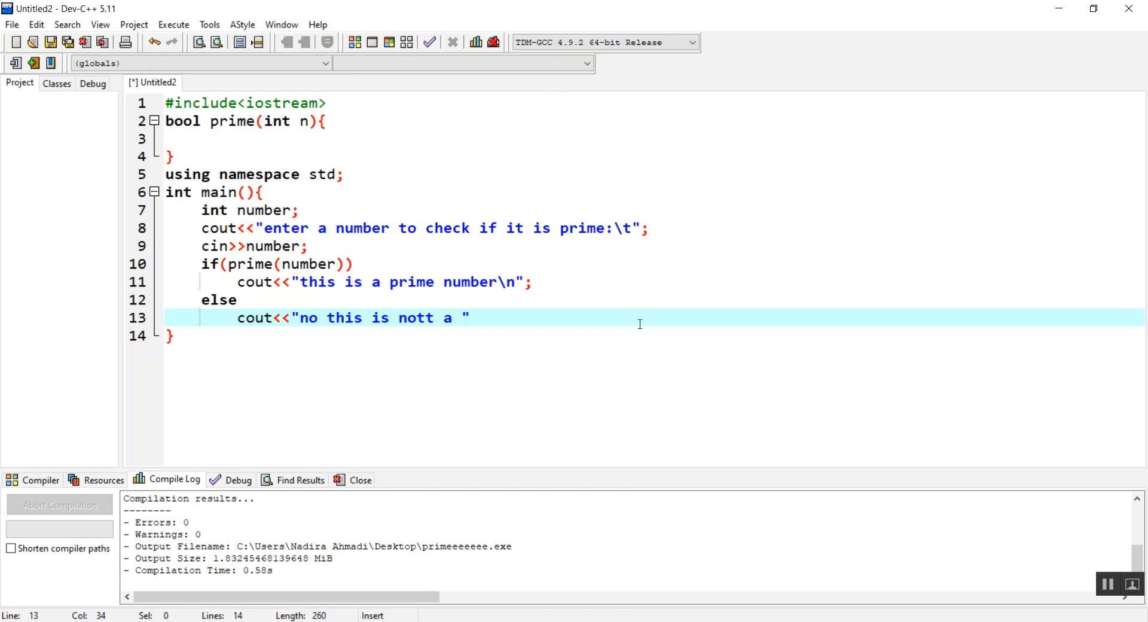
type("prime numbe")
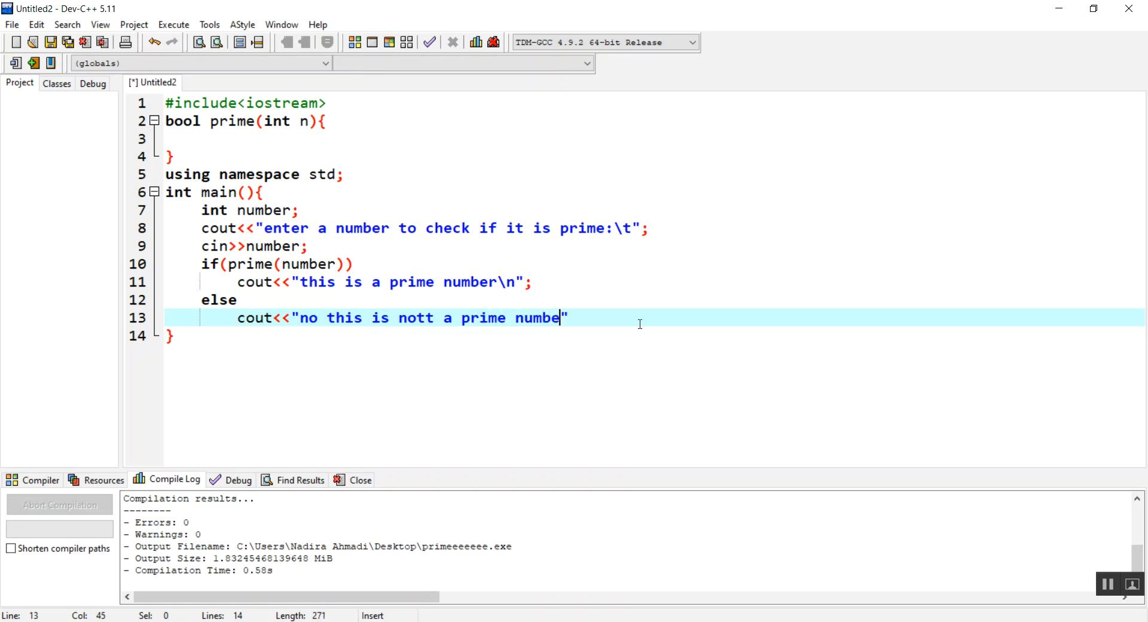
type("\\n")
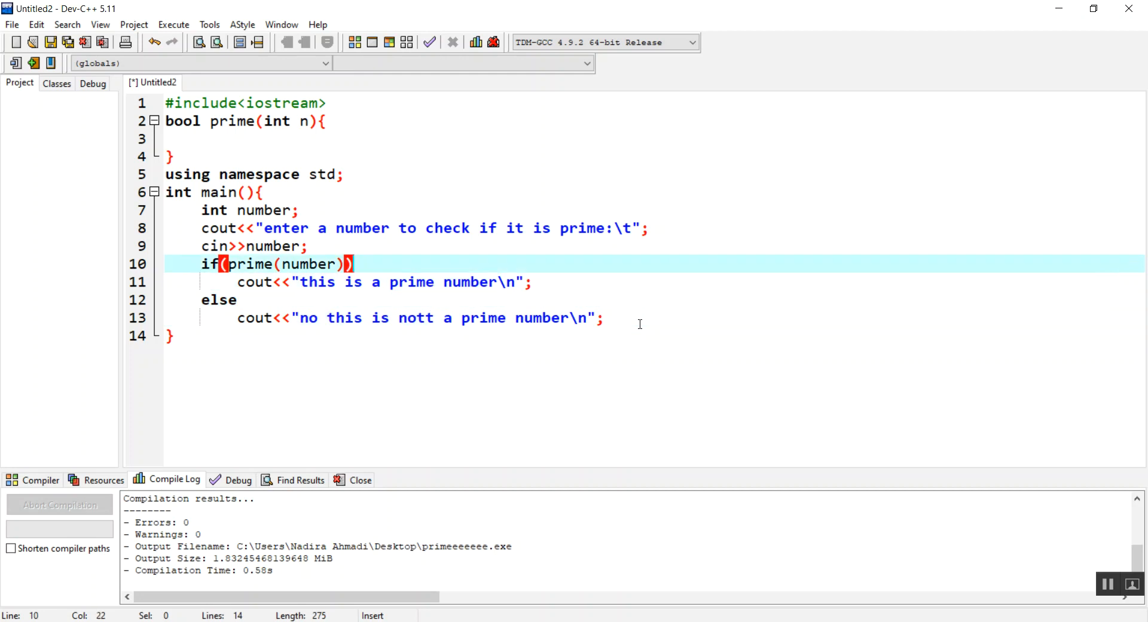
left_click(202, 139)
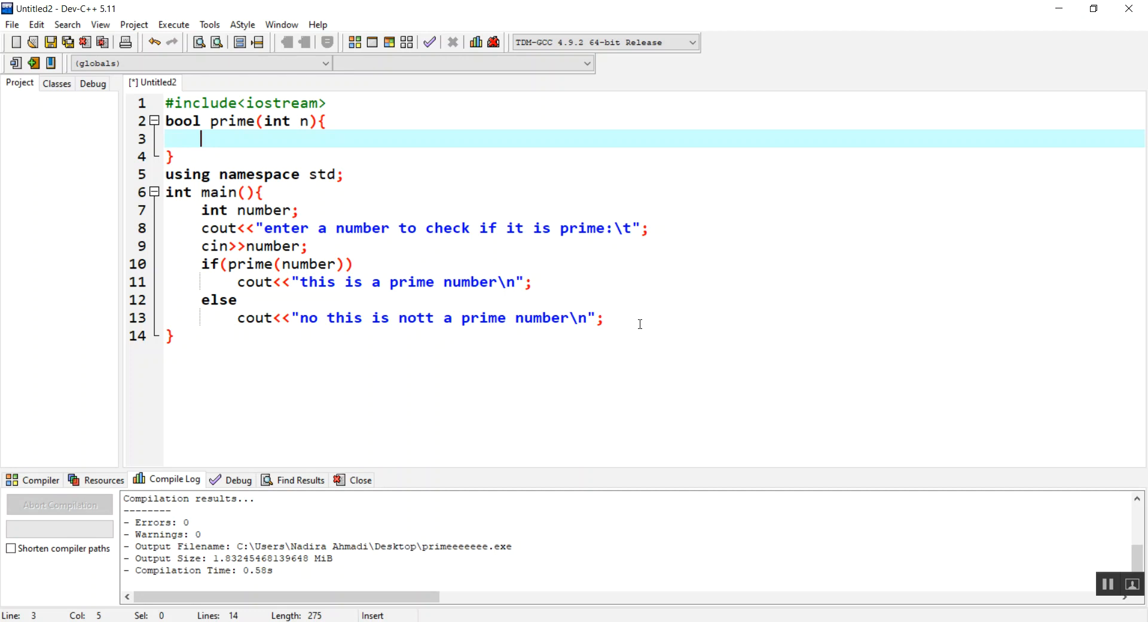
Write the loop header for(i=2;i<n/2;i++) in prime and open a body line.
type("for")
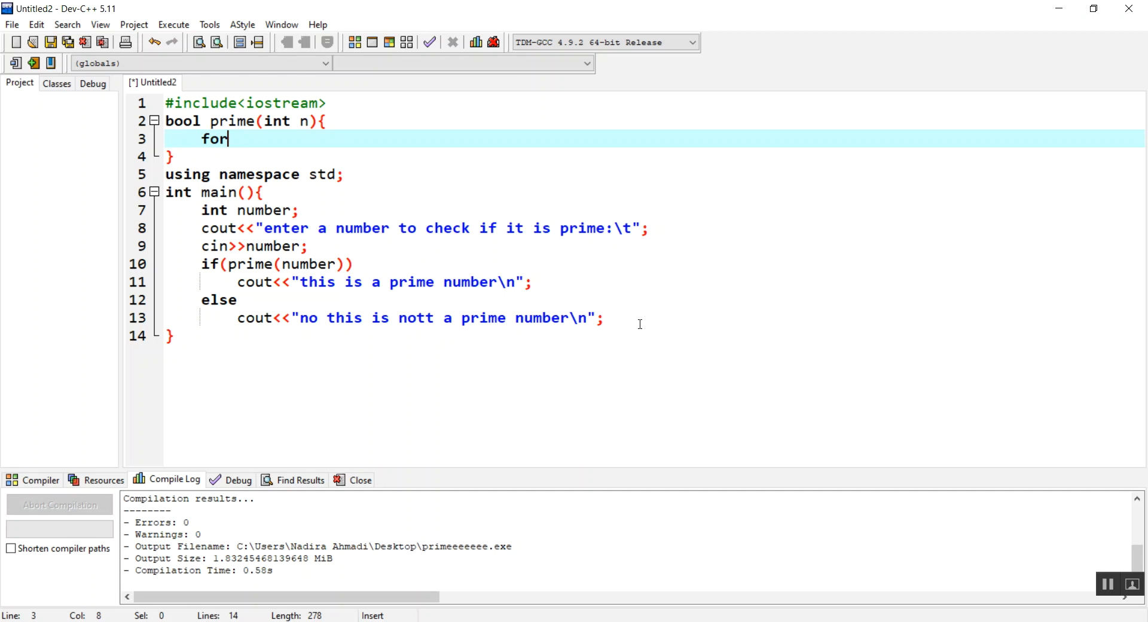
type("(i=)")
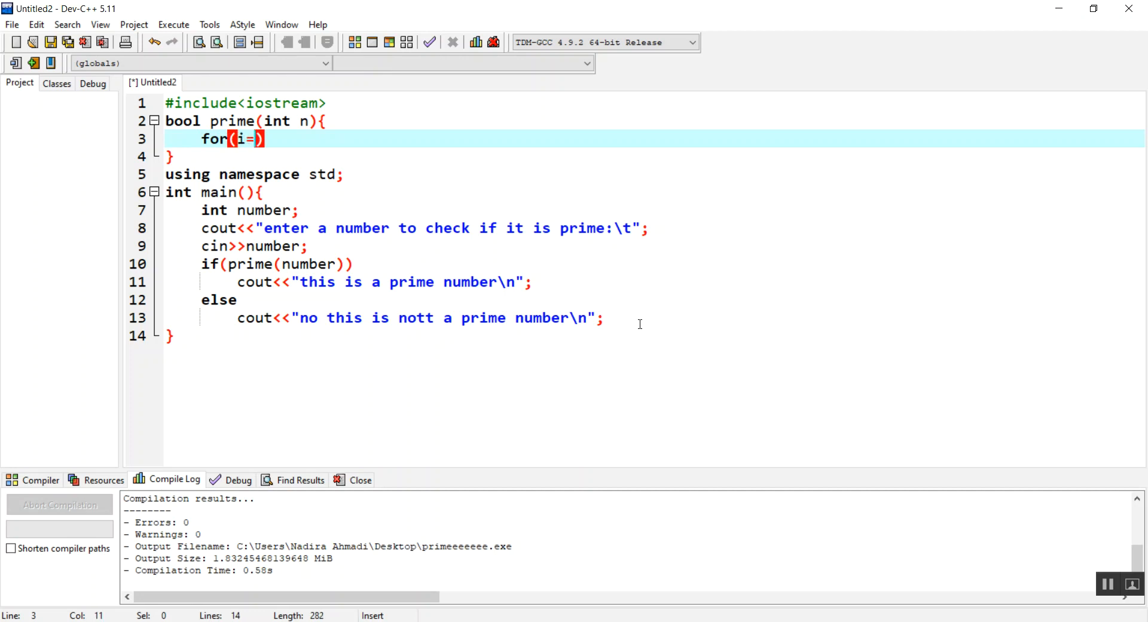
type("2")
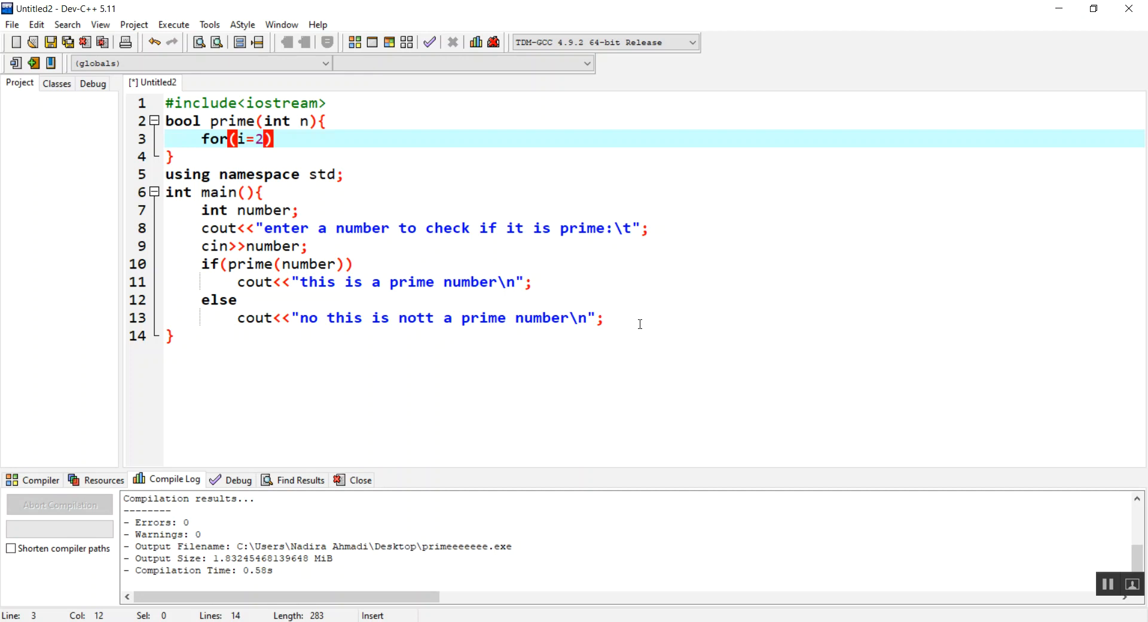
type(";i")
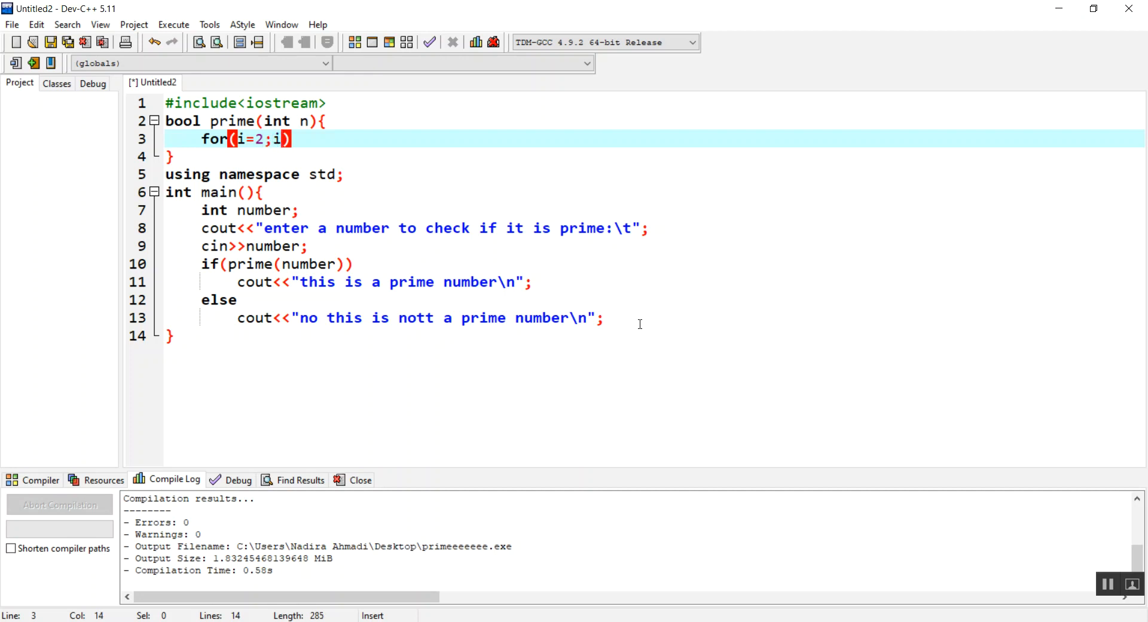
type("<")
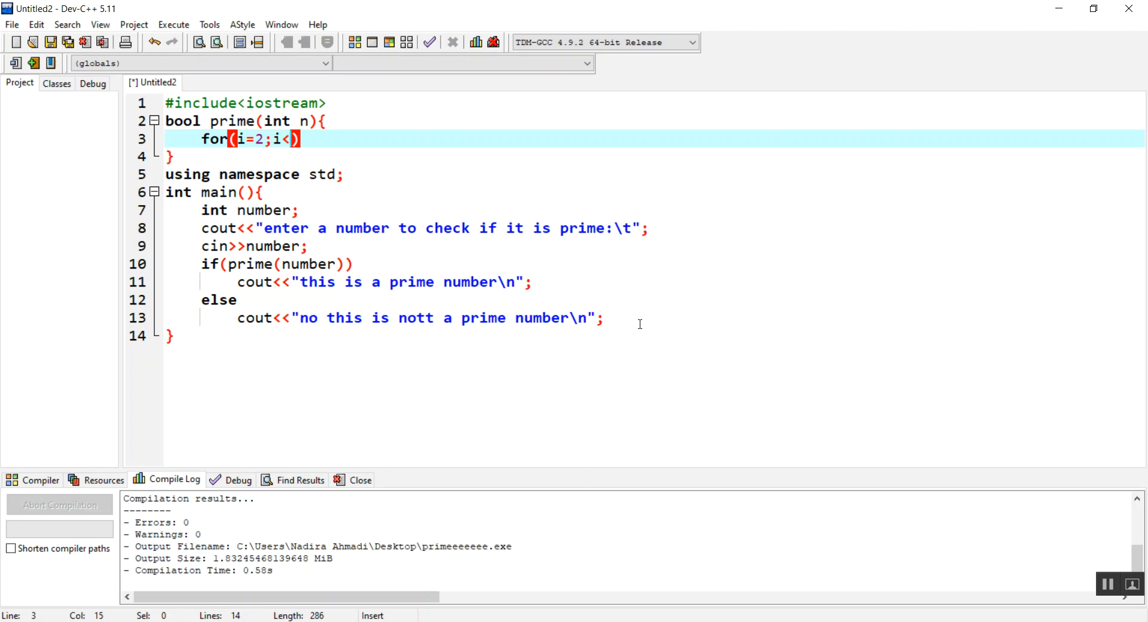
type("n")
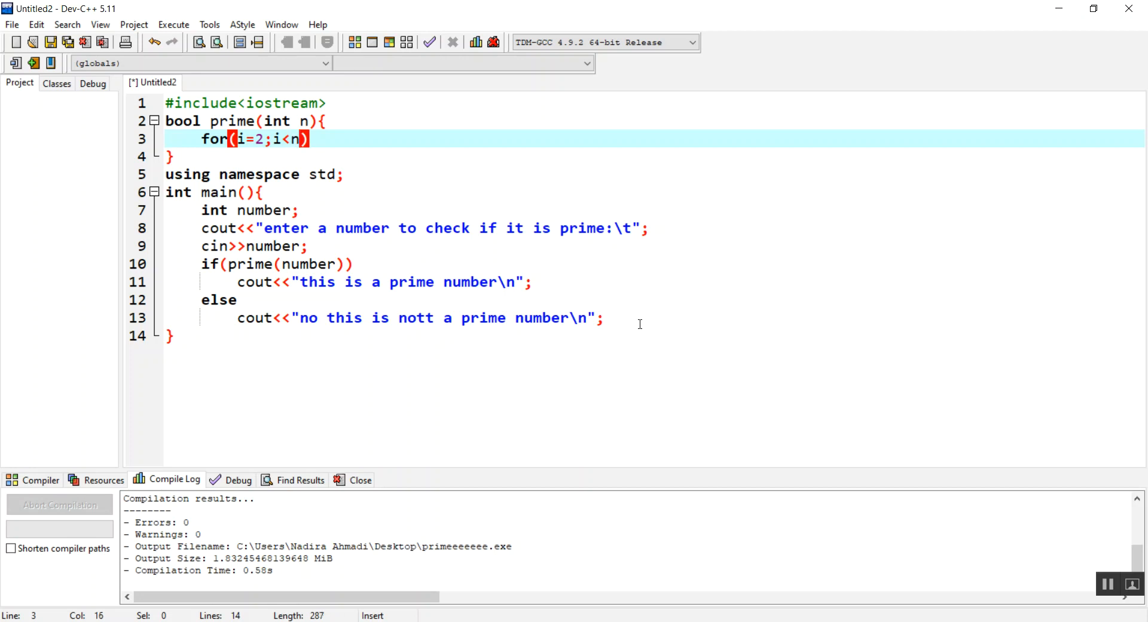
type("/2")
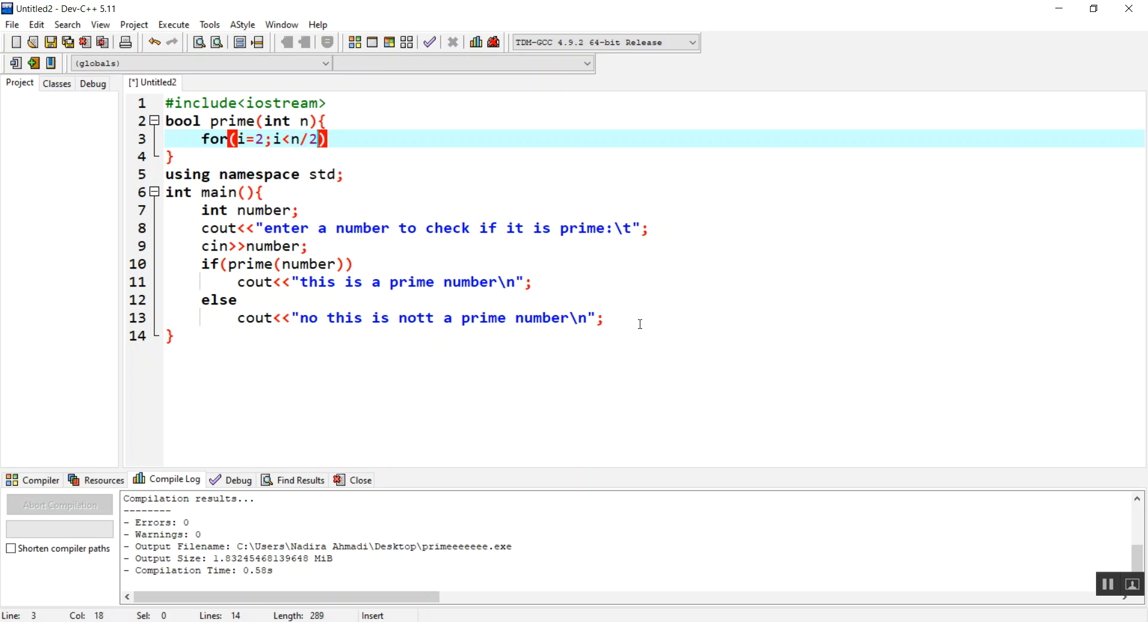
type(";i")
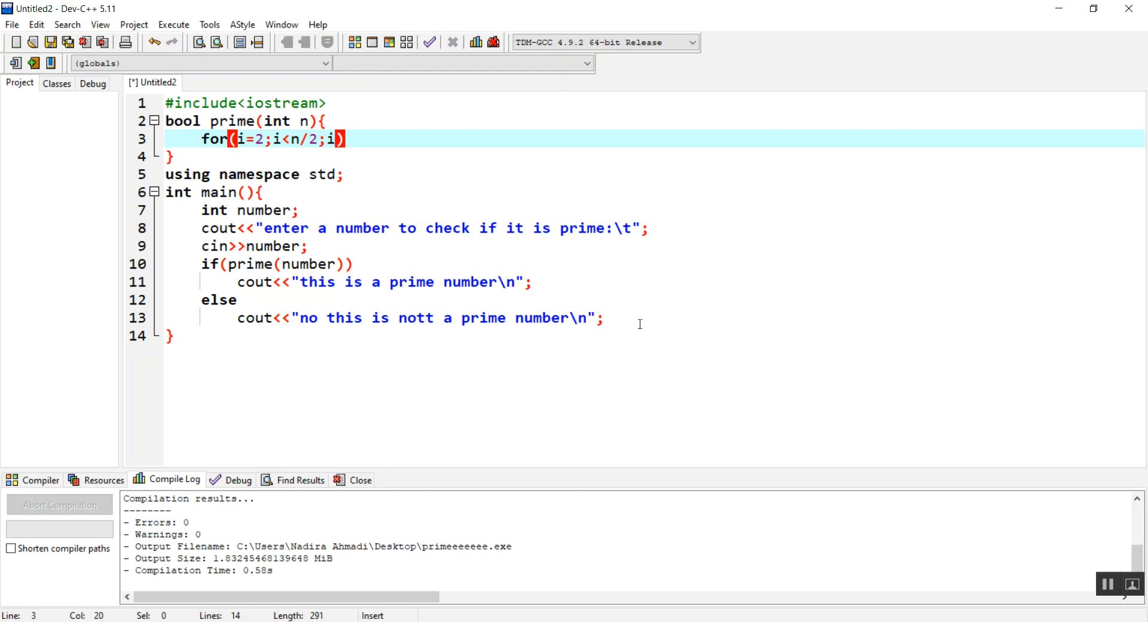
type("++")
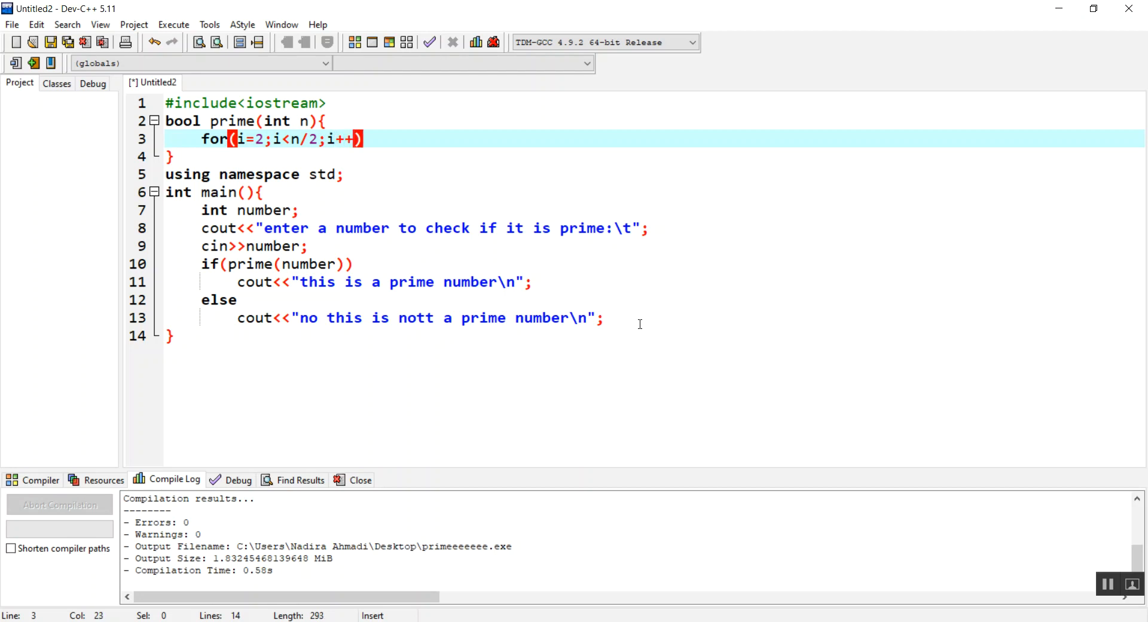
key("Return")
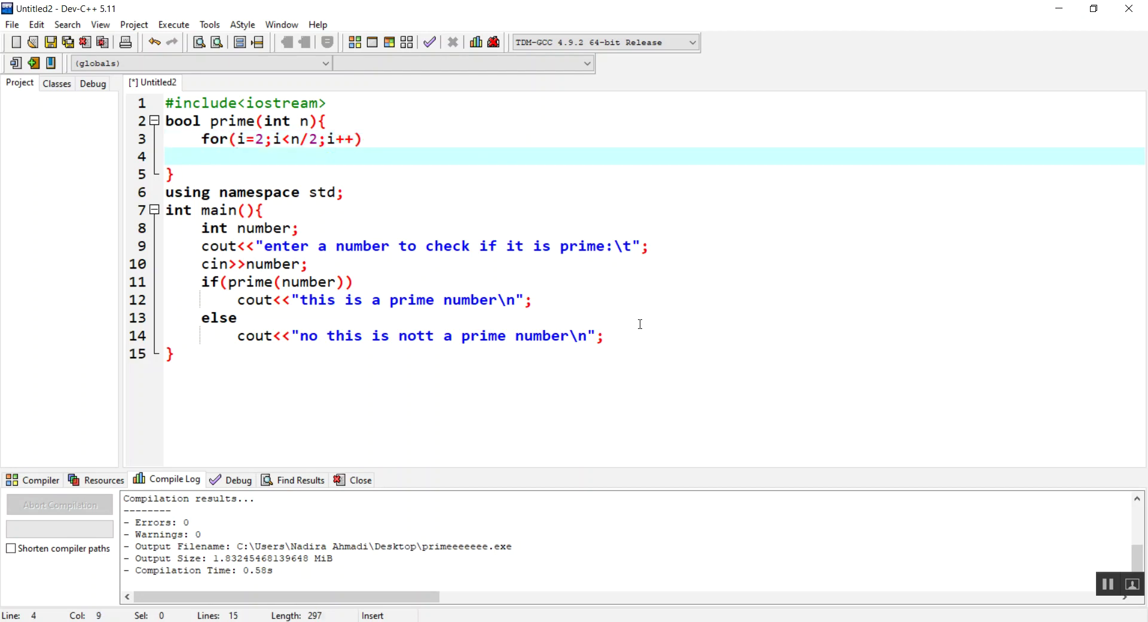
Inside the loop, add if(n%i==0) return false, then open a new line.
type("if()")
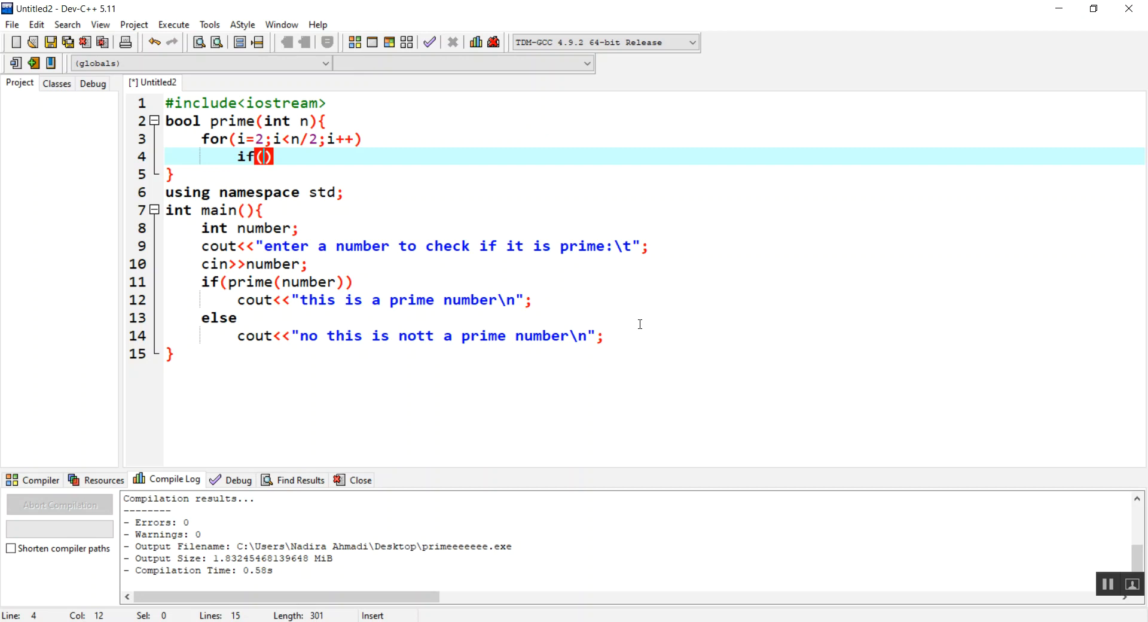
type("n")
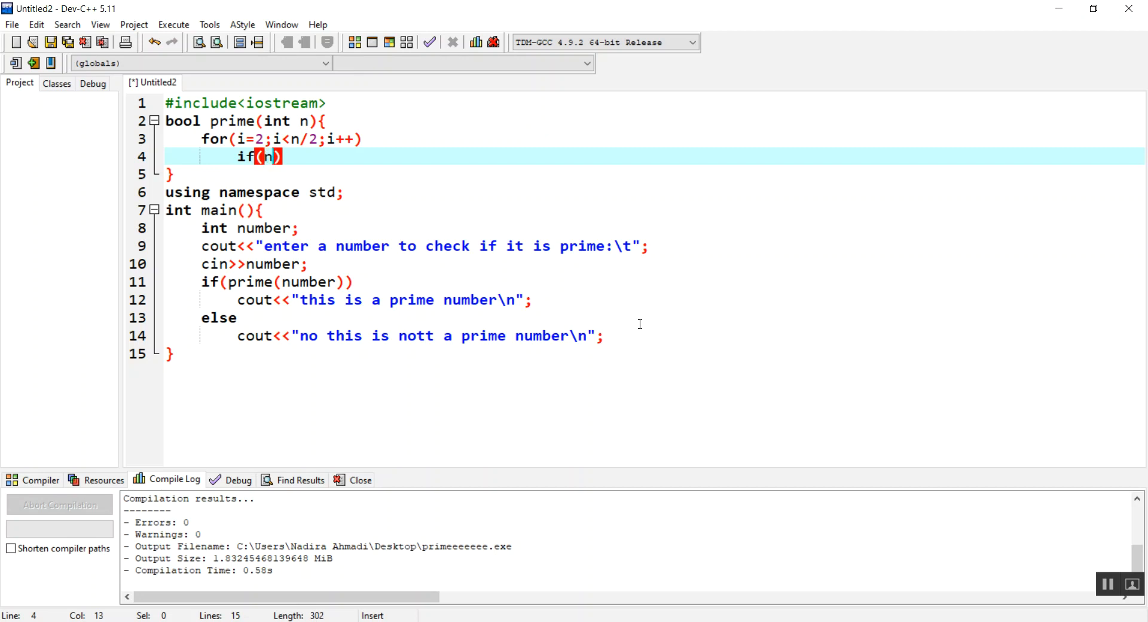
type("%i")
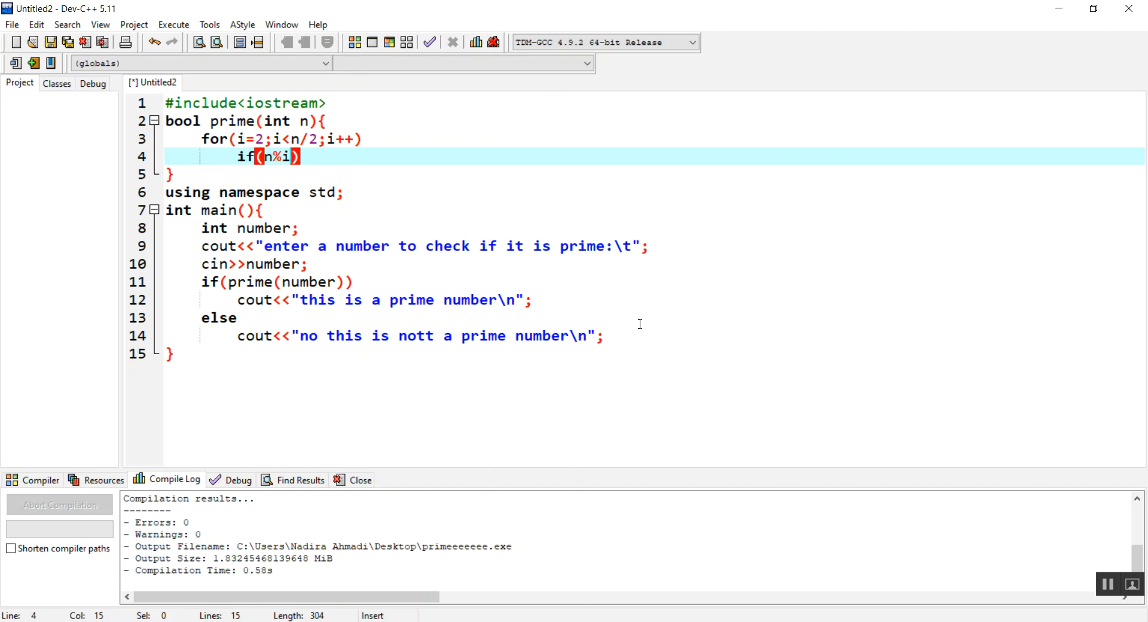
type("=")
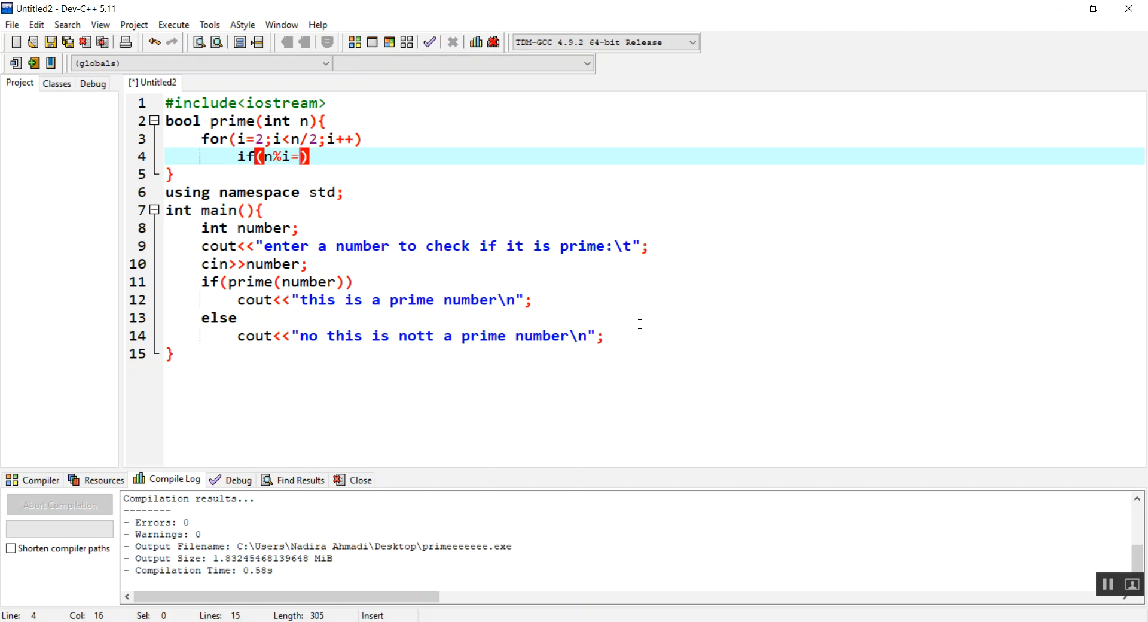
type("=")
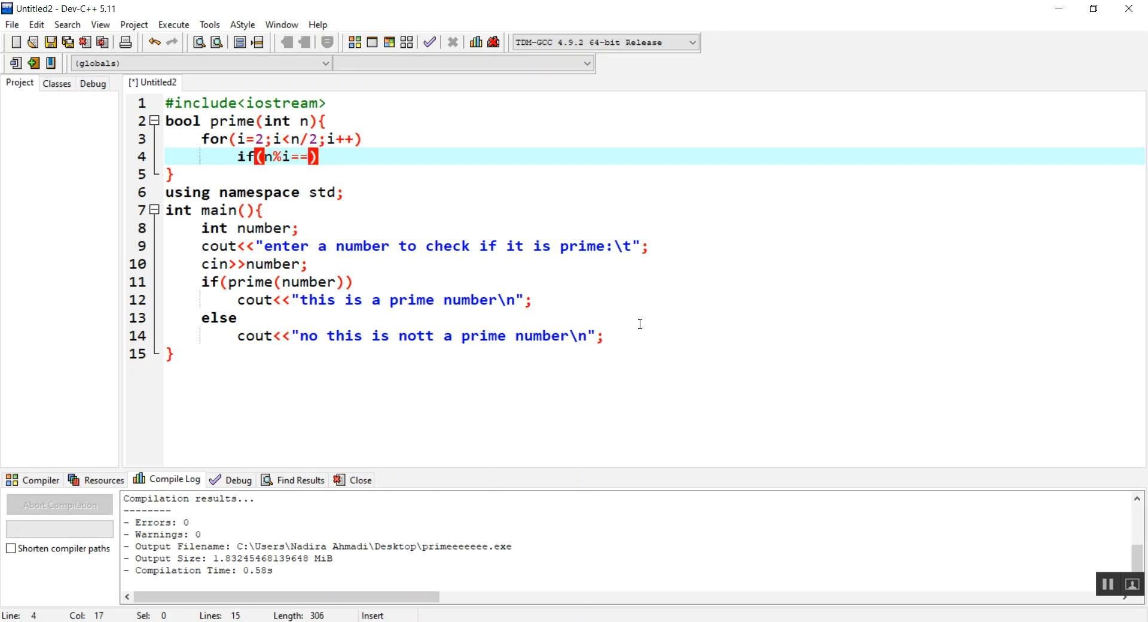
type("0")
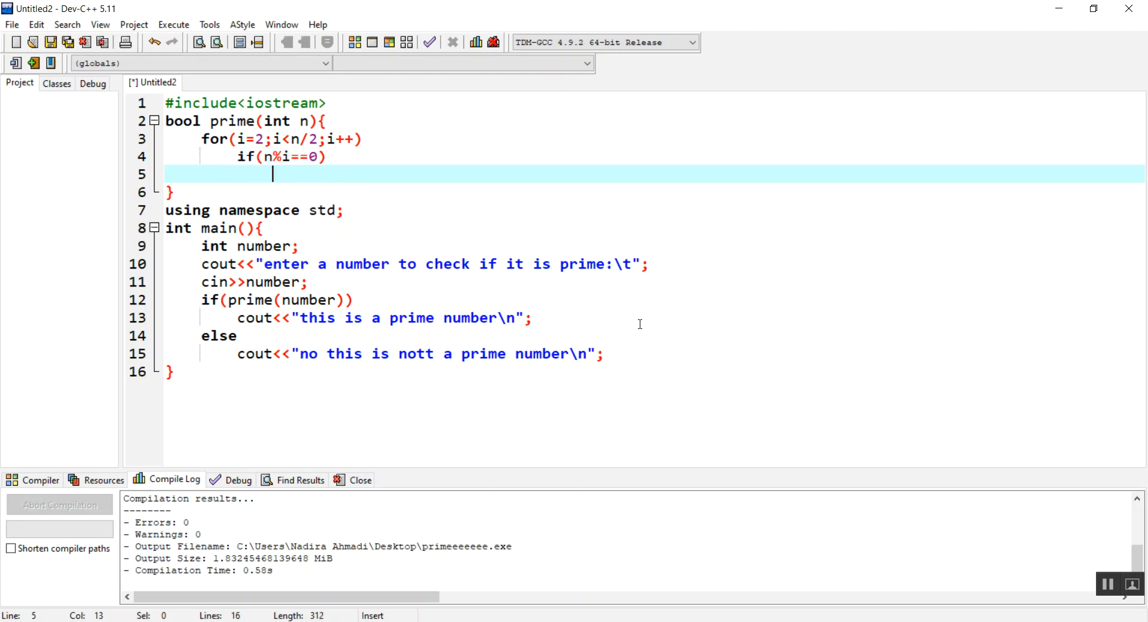
type("return")
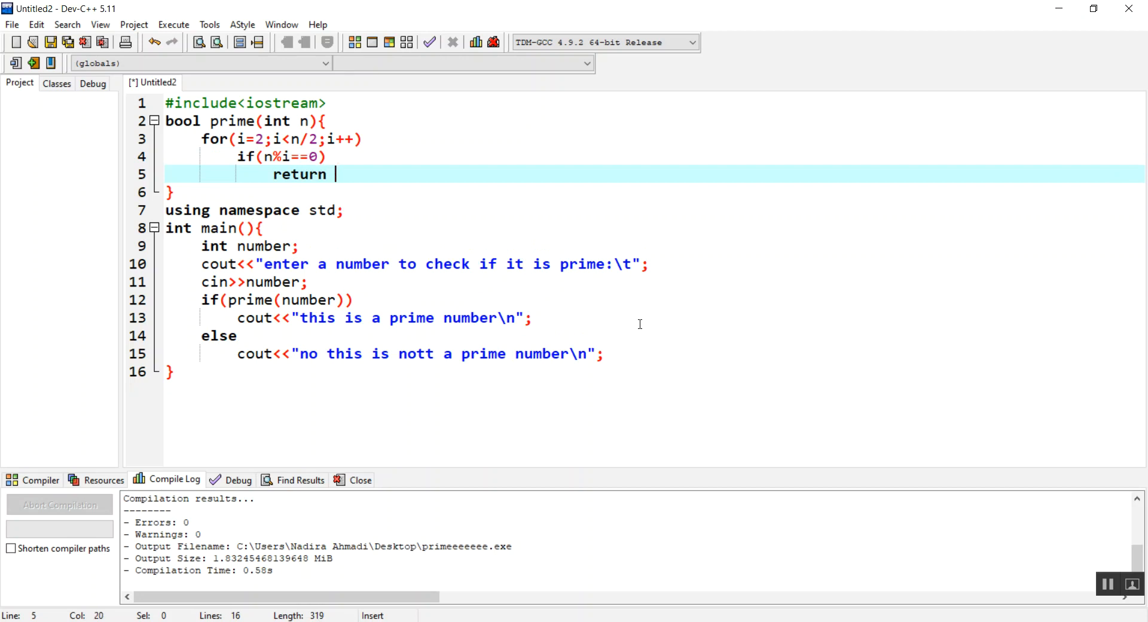
type("fa")
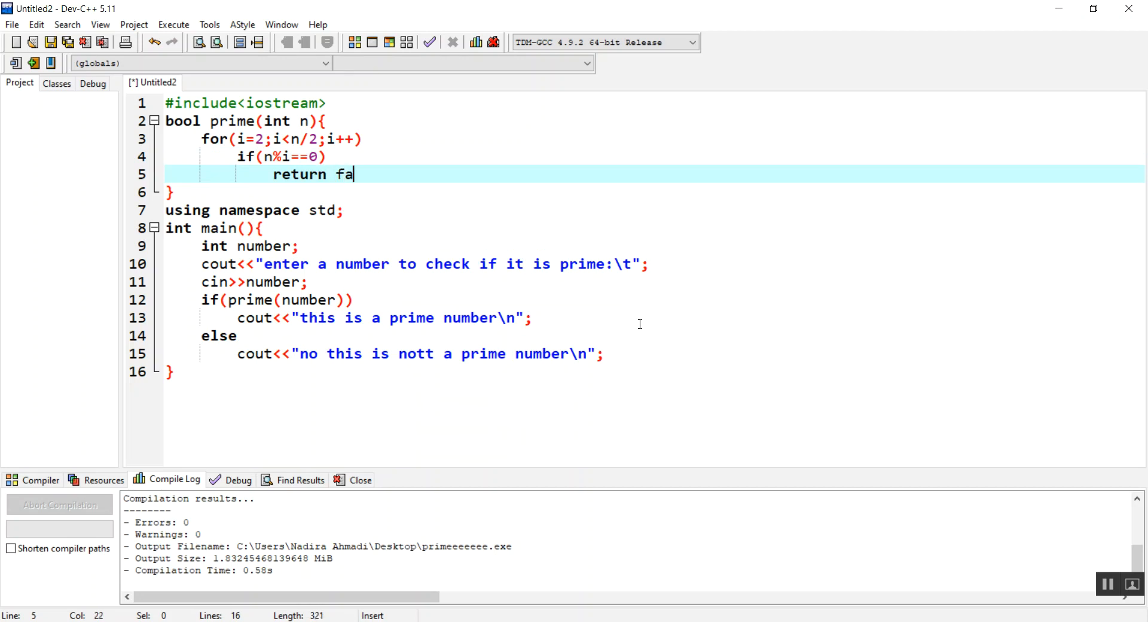
type("lse")
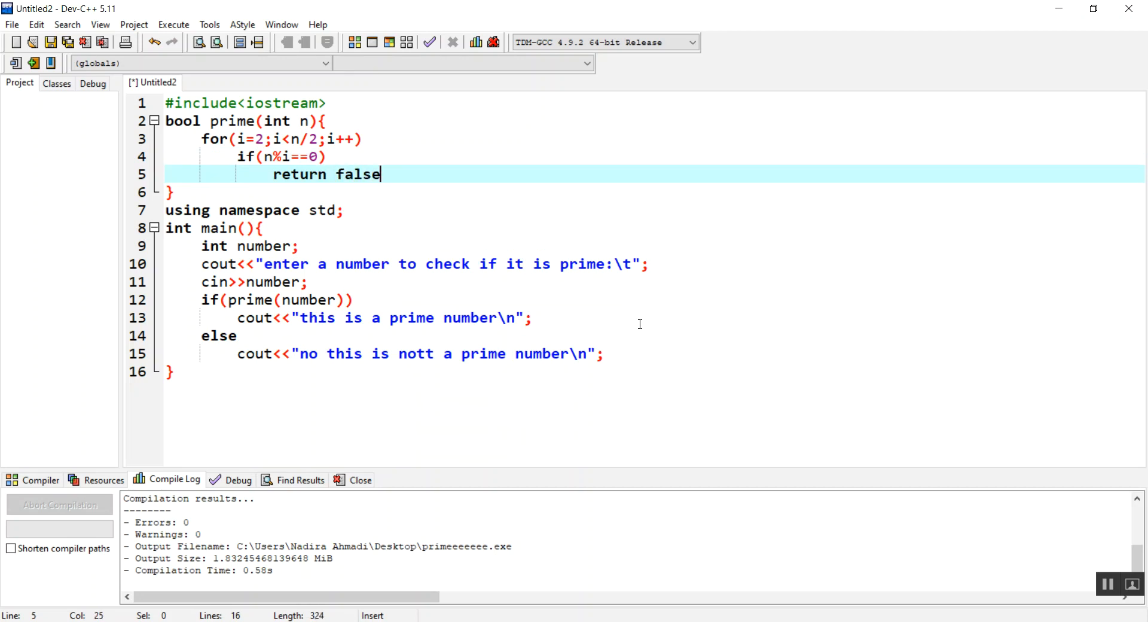
key("Return")
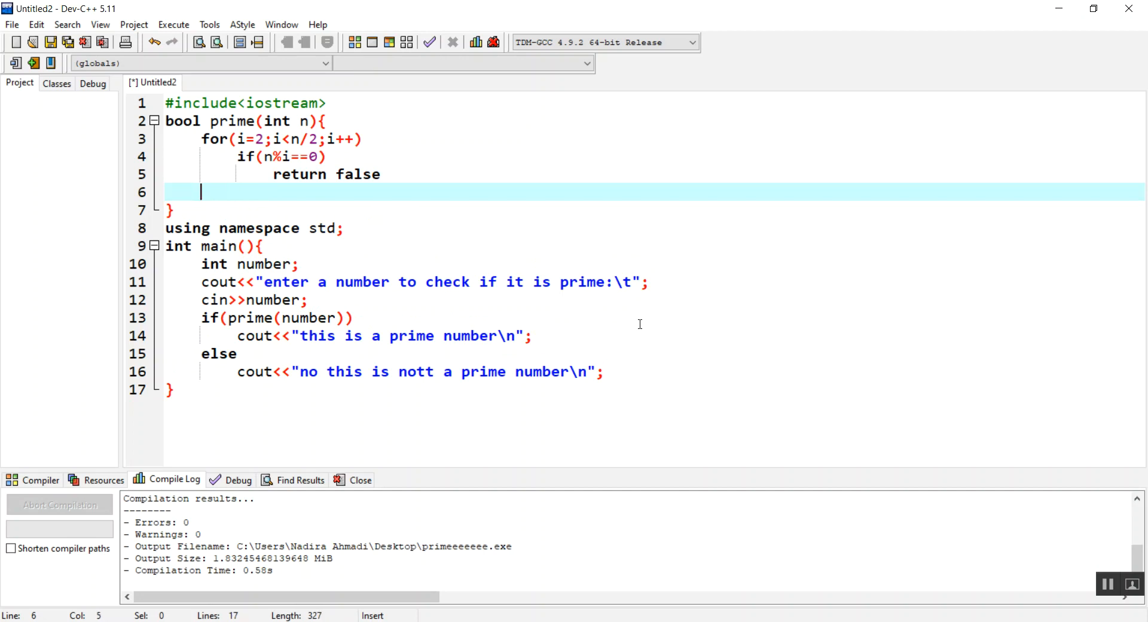
Add return true after the loop in prime.
type("else")
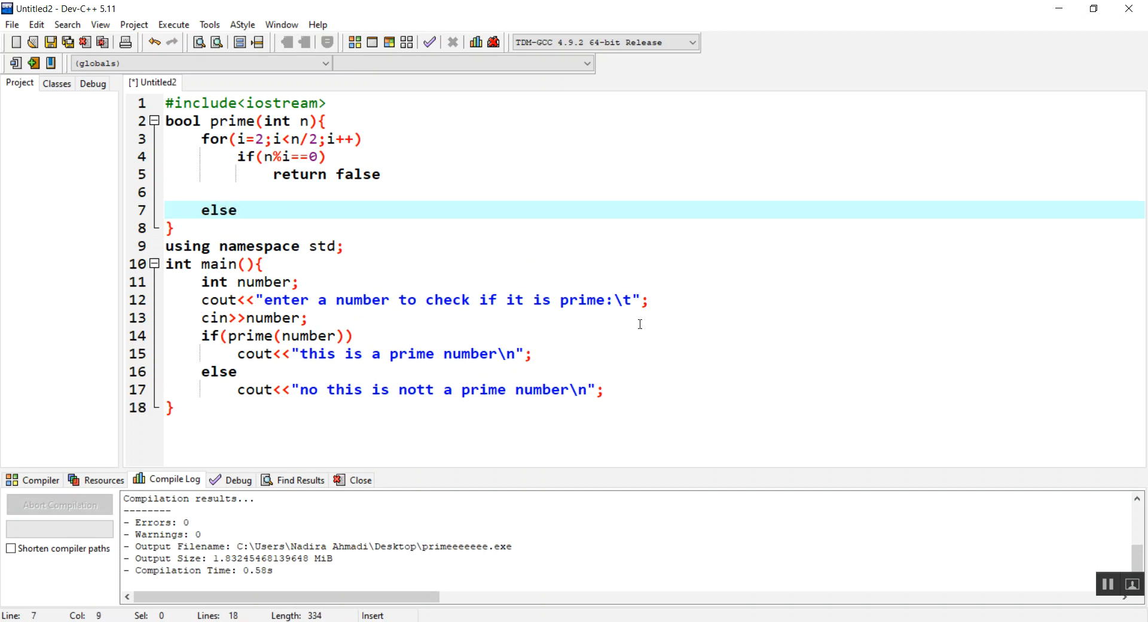
type("rre")
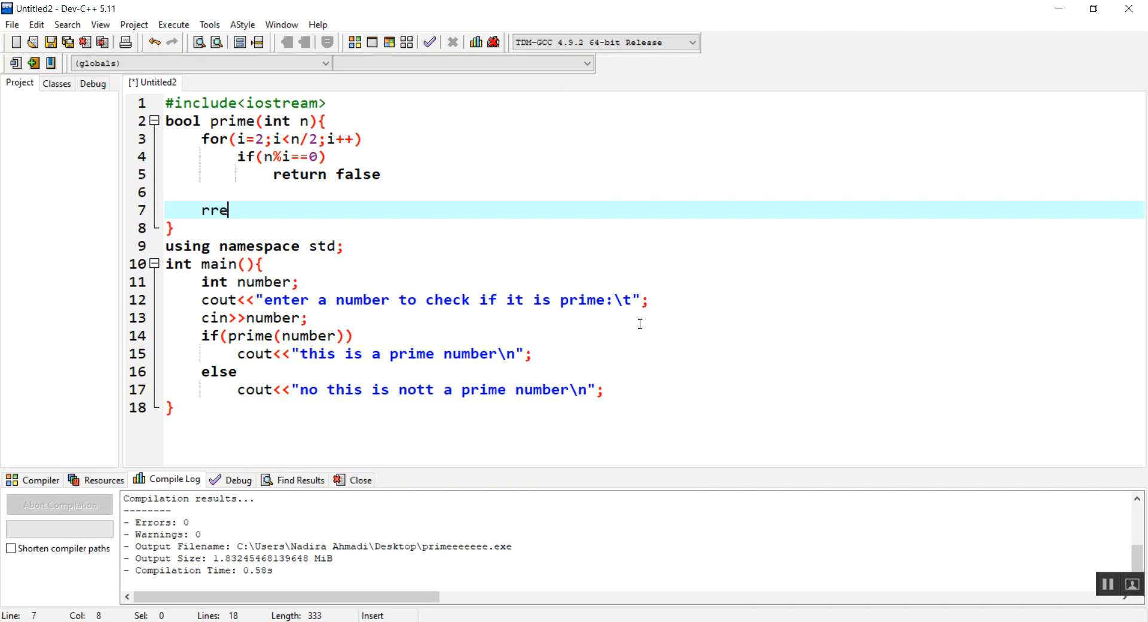
type("turn")
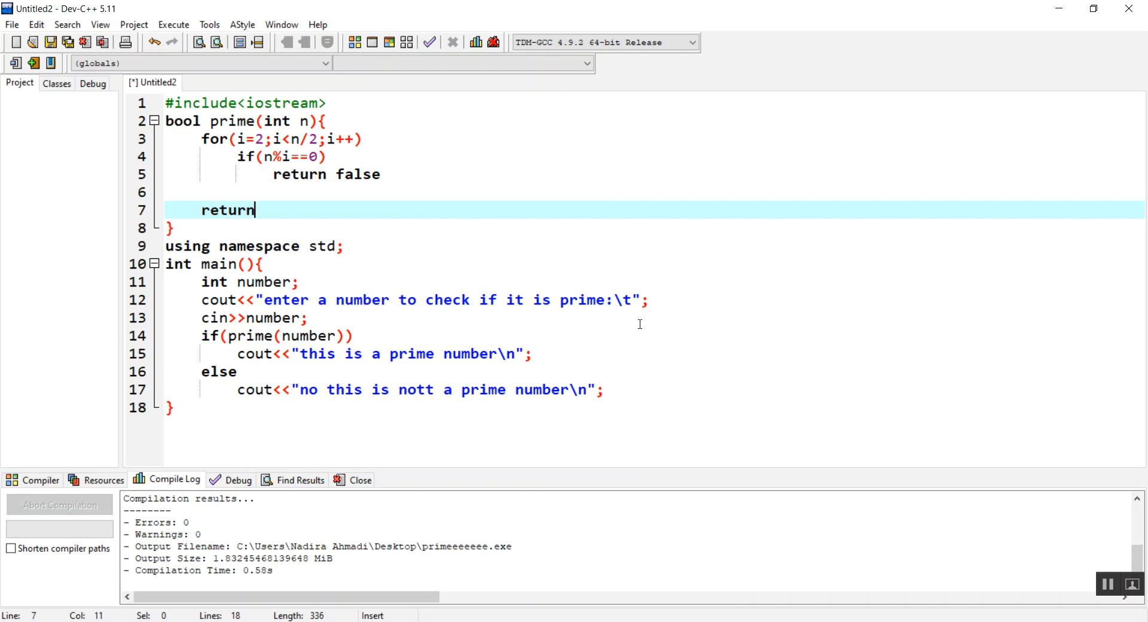
type("true")
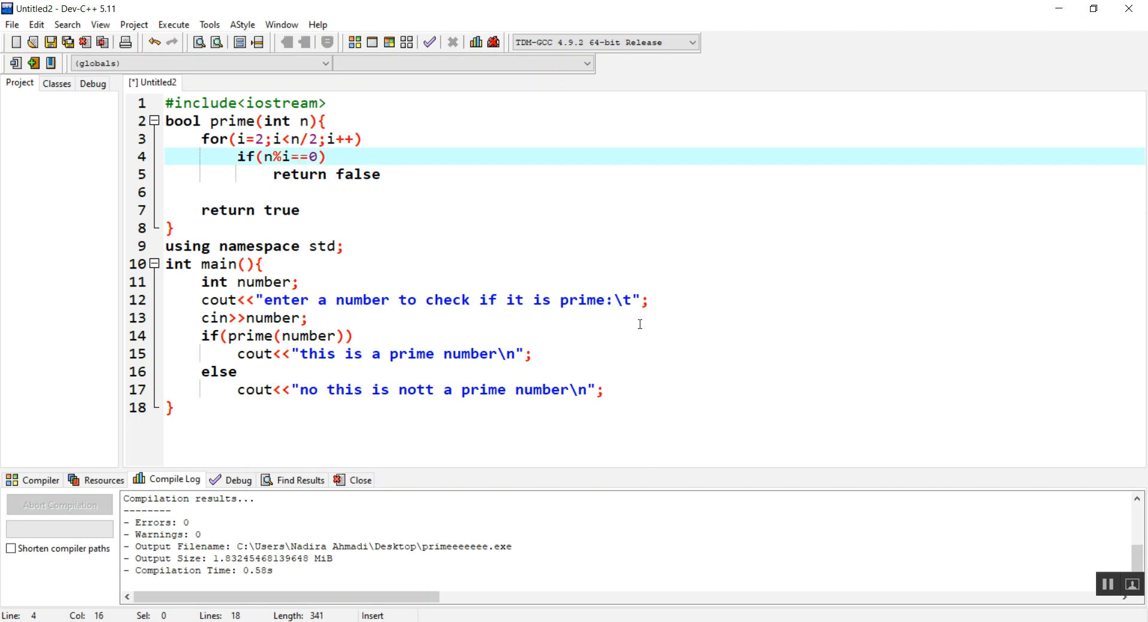
Change the loop condition to i<=n/2 and start Compile & Run.
left_click(300, 175)
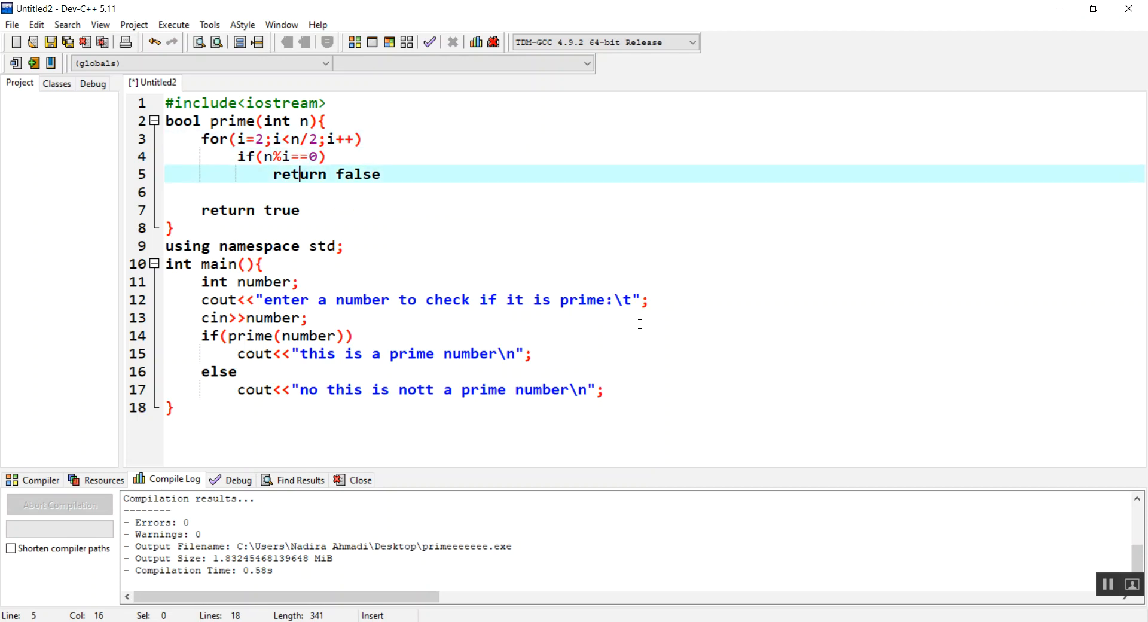
left_click(293, 157)
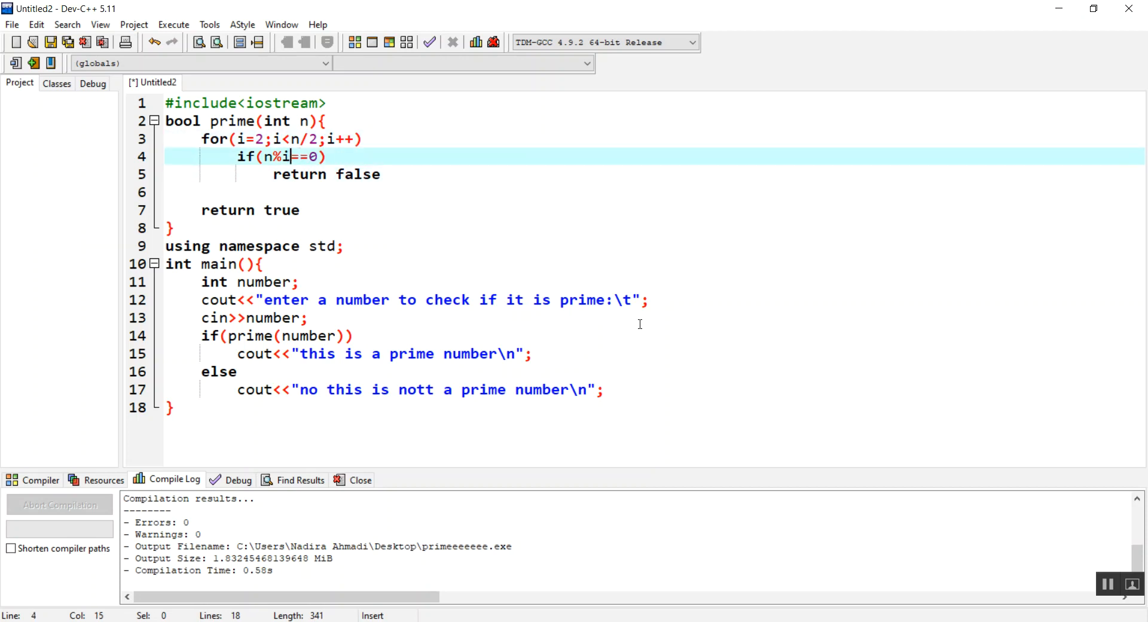
type("=")
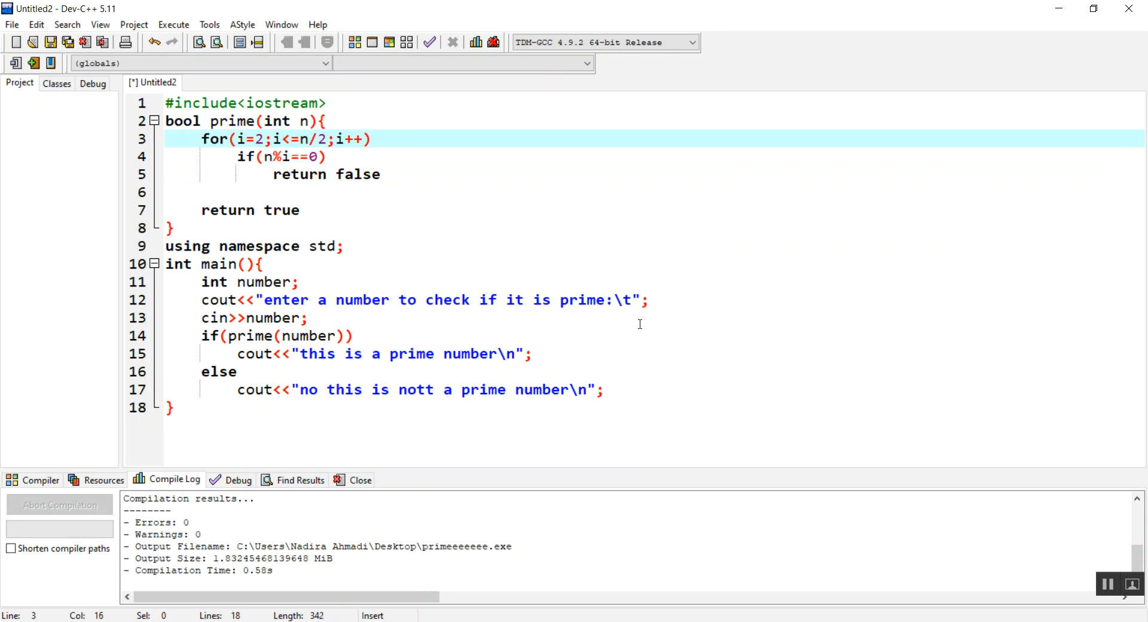
left_click(206, 192)
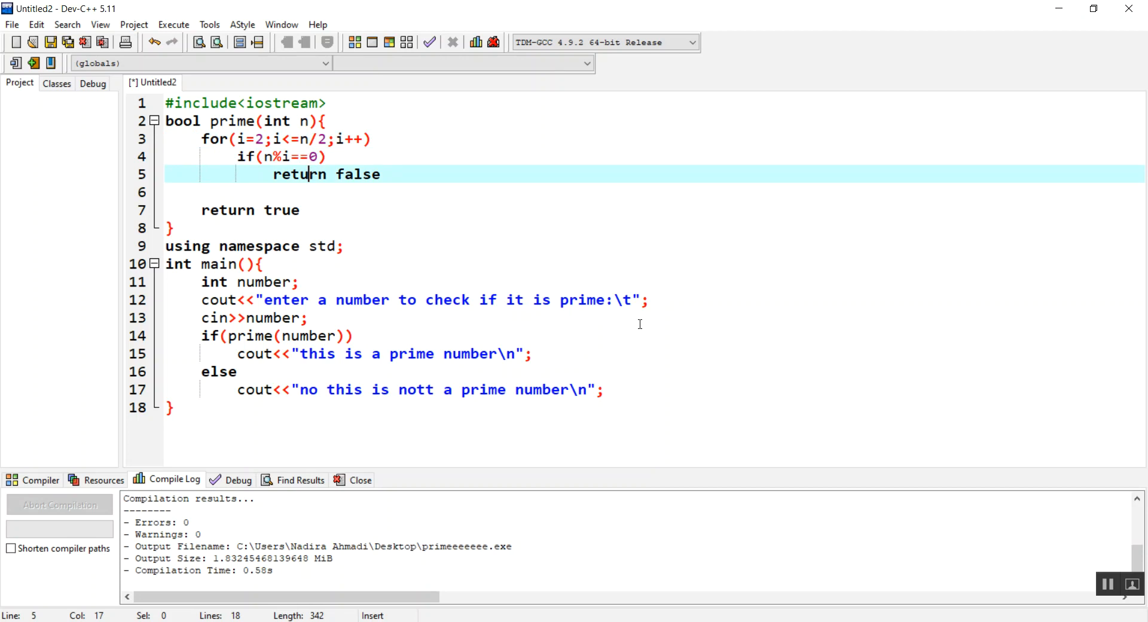
left_click(300, 211)
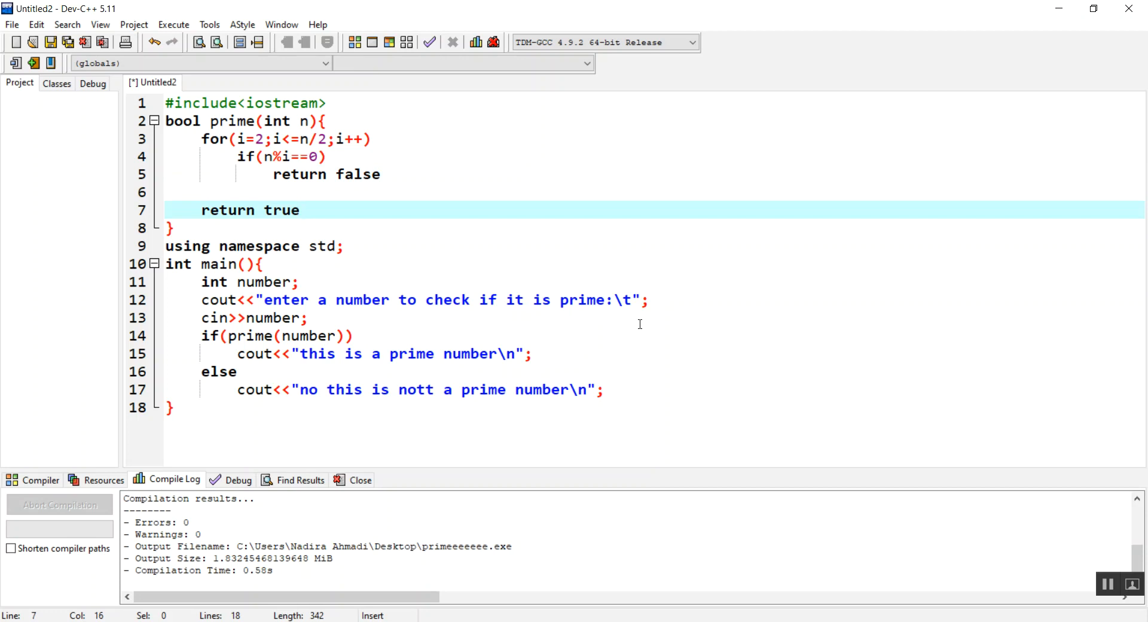
left_click(260, 264)
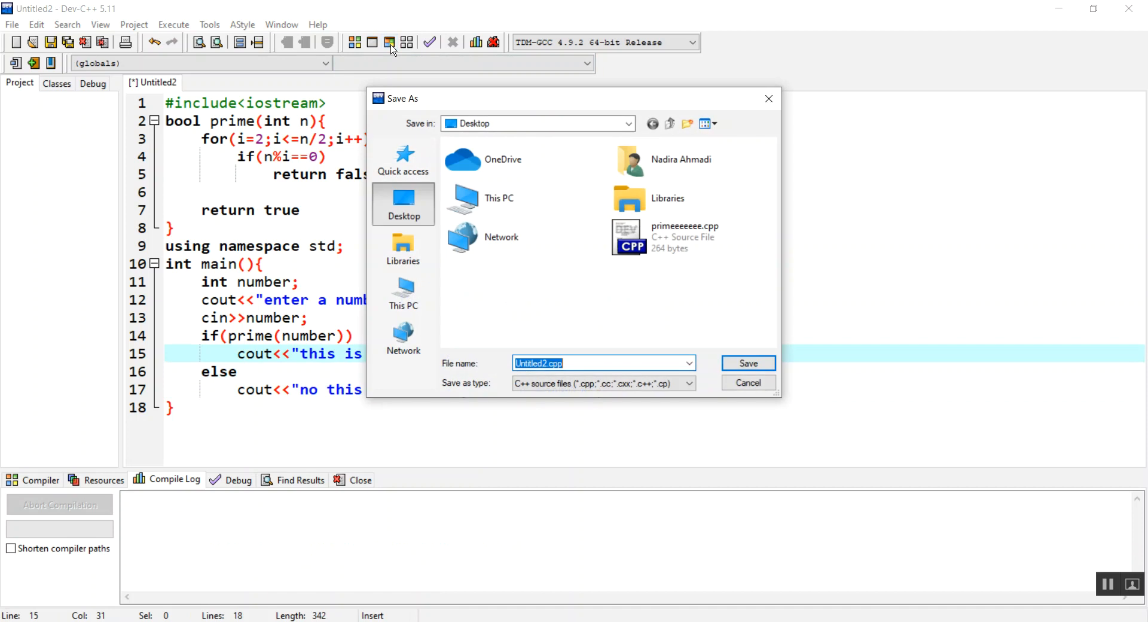
Save the file as prime.cpp, declare int i in the for loop, and recompile.
type("pri")
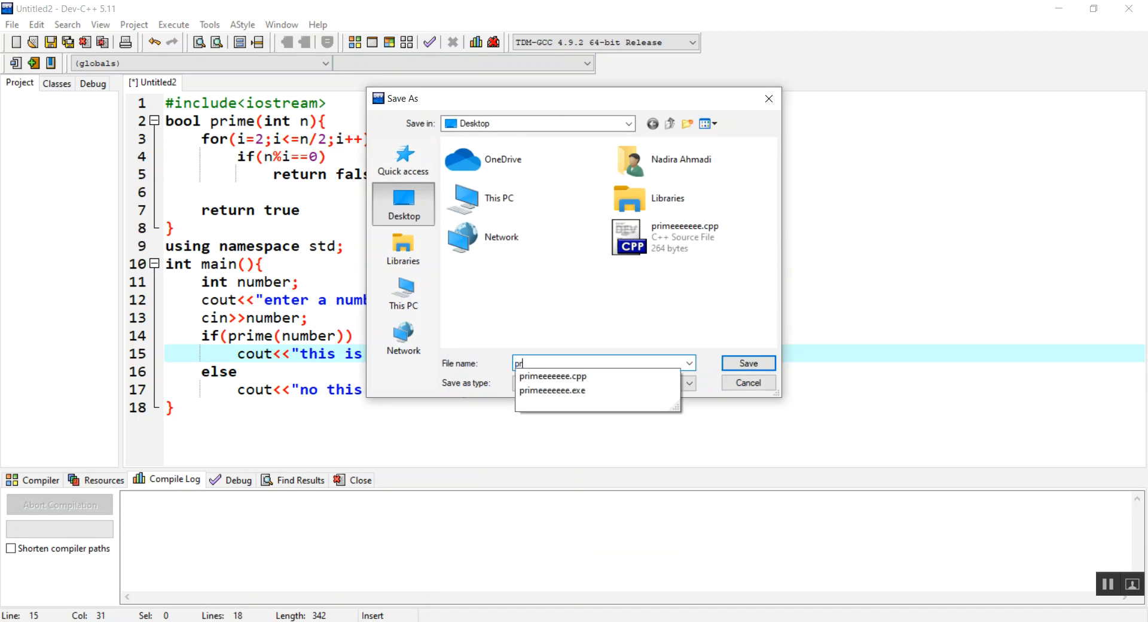
left_click(747, 364)
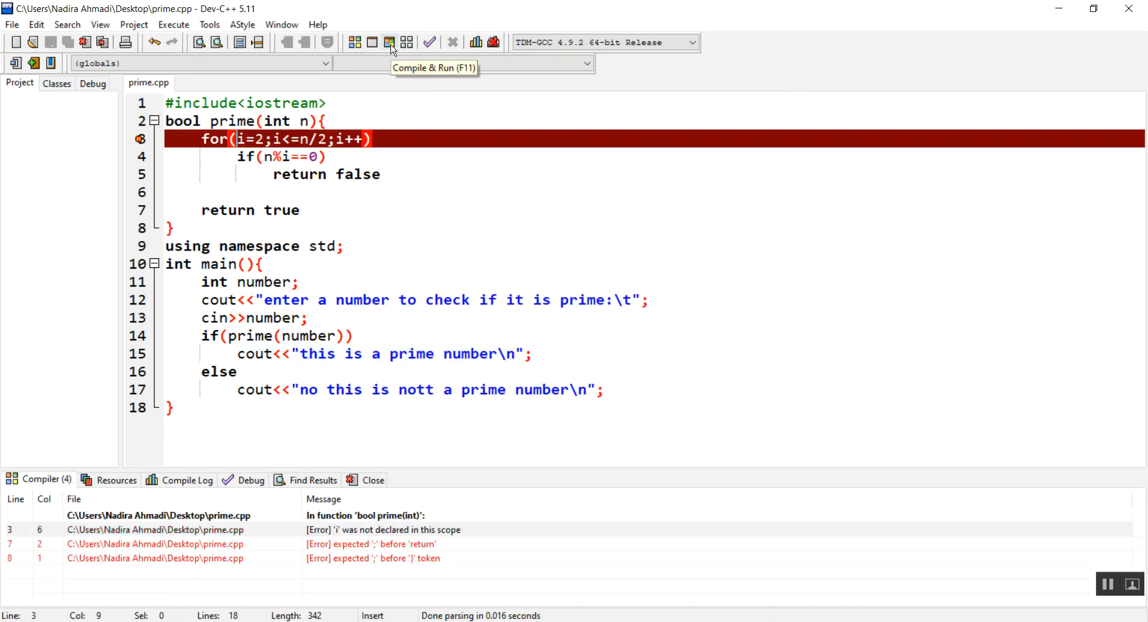
type("int")
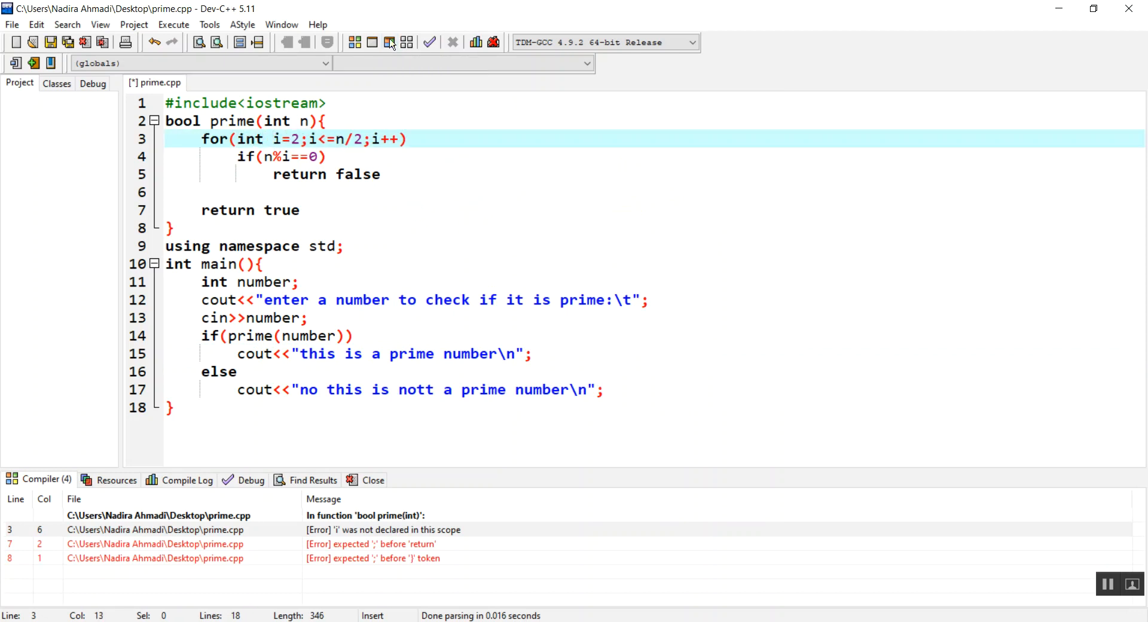
left_click(391, 42)
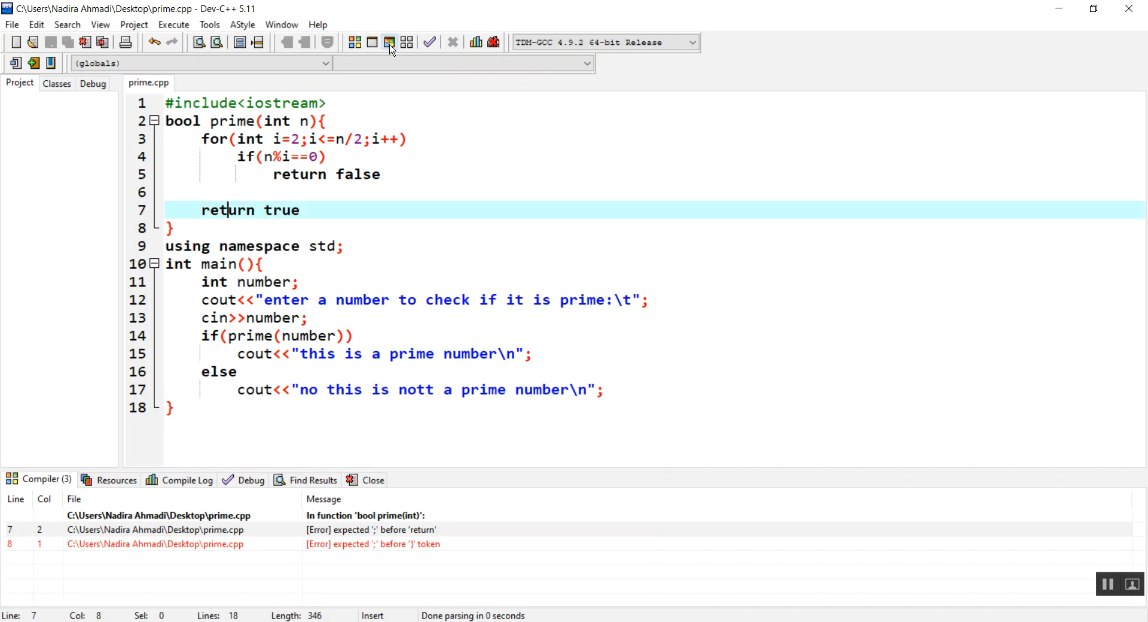
Add the missing semicolons after return true and return false.
left_click(301, 211)
type(";")
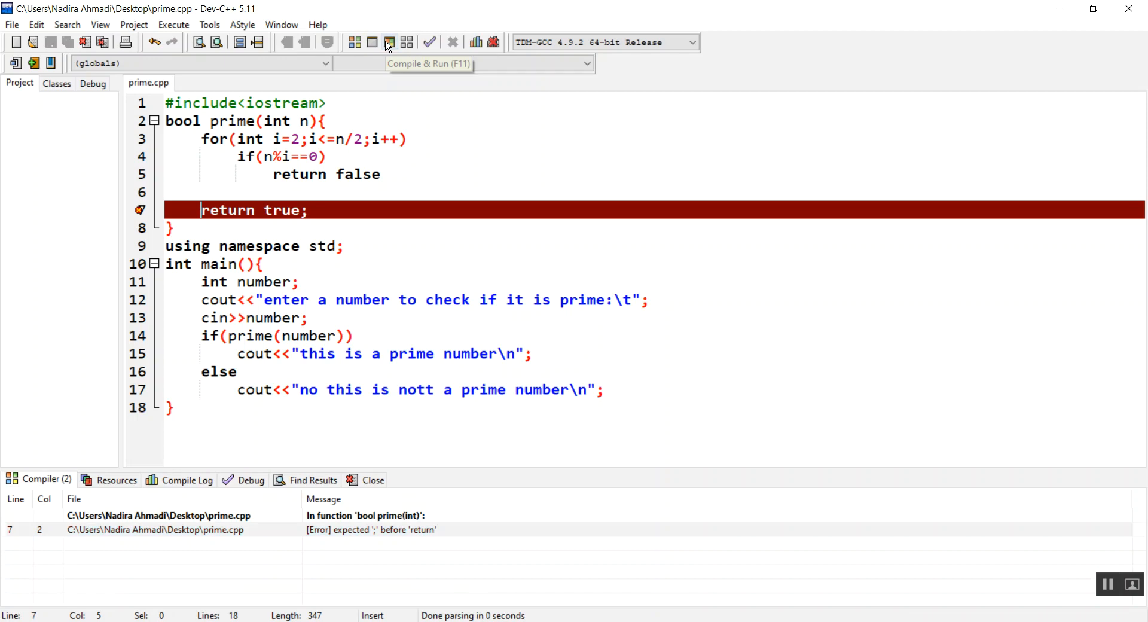
left_click(205, 192)
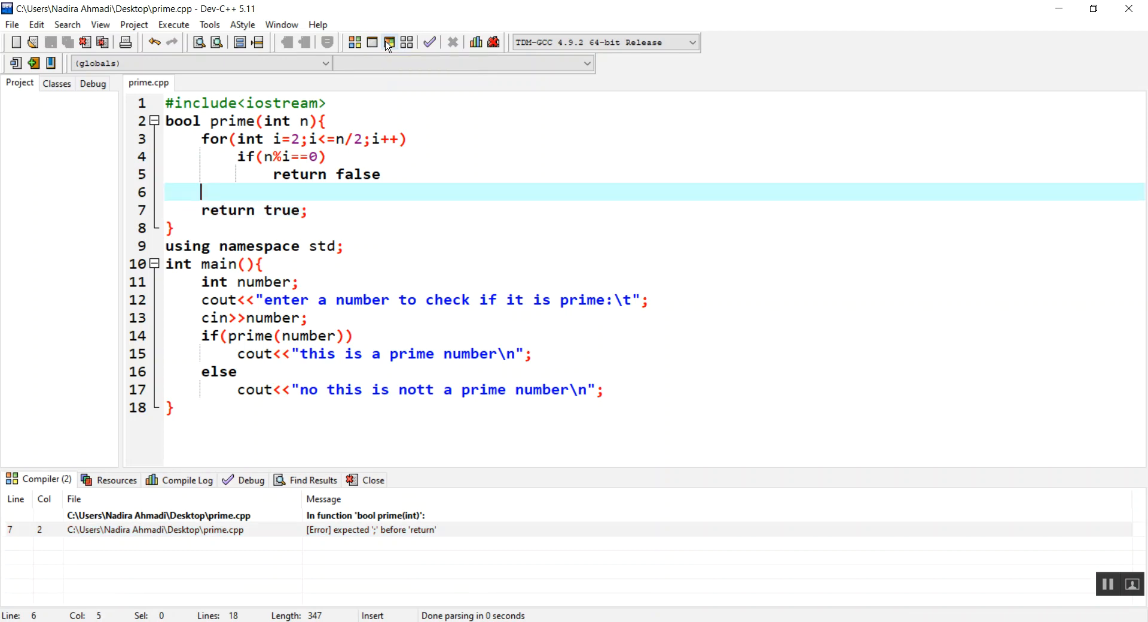
type(";")
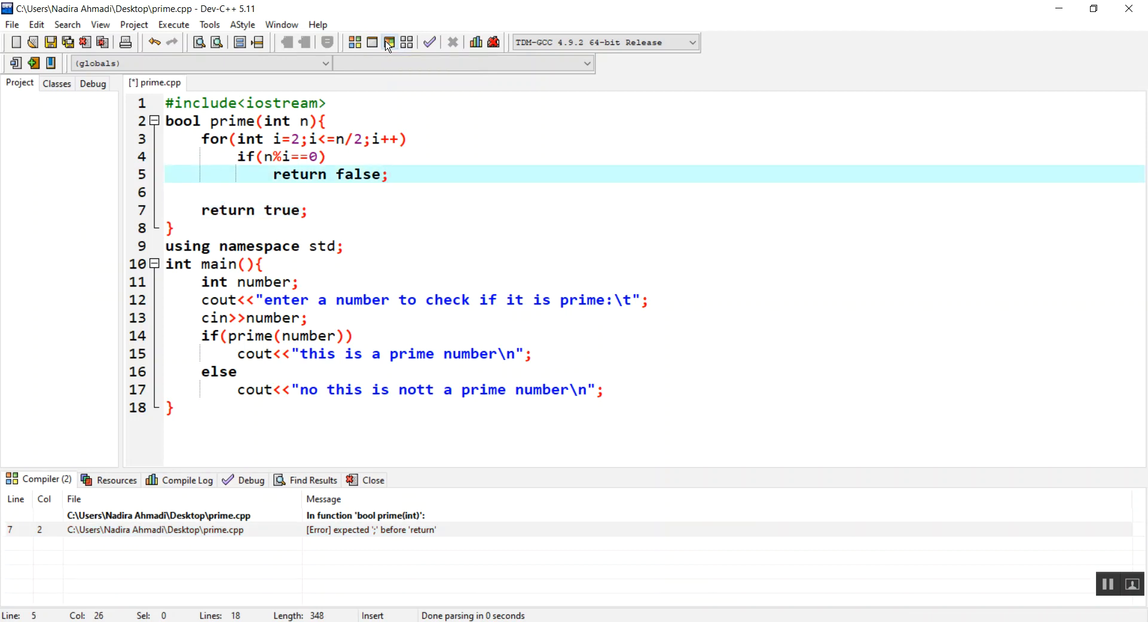
Compile and run prime.cpp, entering 21 to see it reported as not prime.
left_click(388, 42)
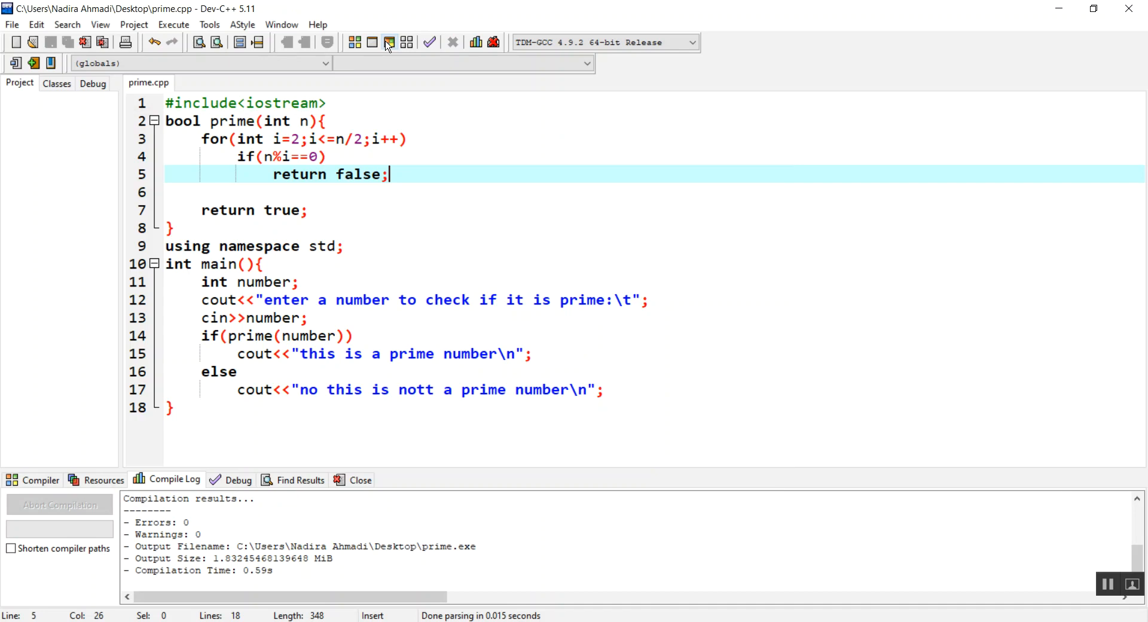
left_click(372, 42)
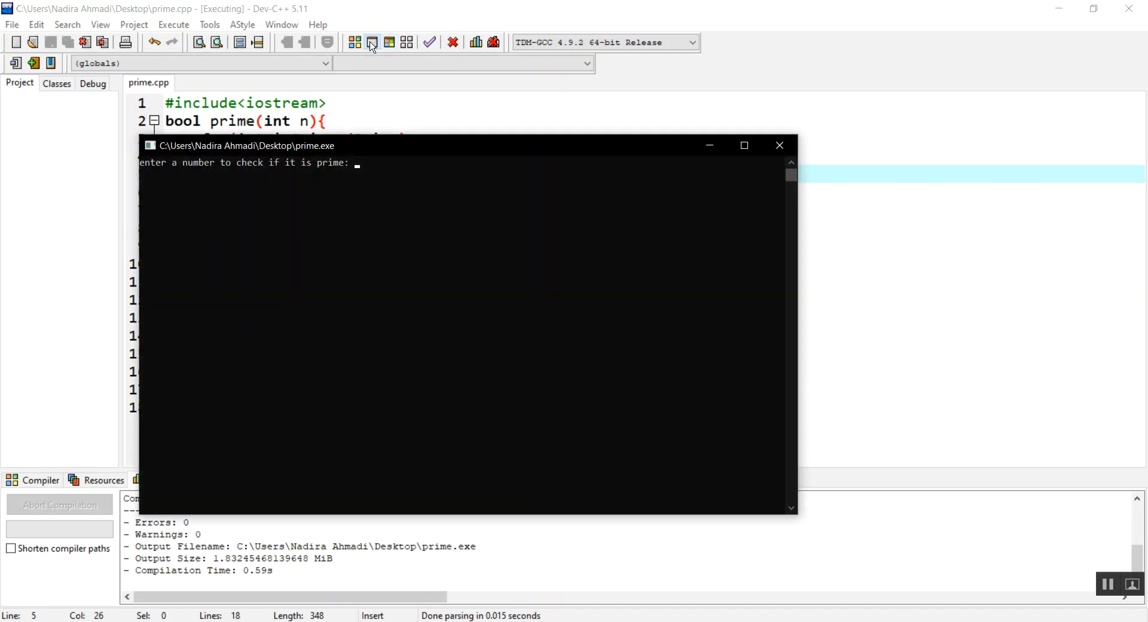
type("21")
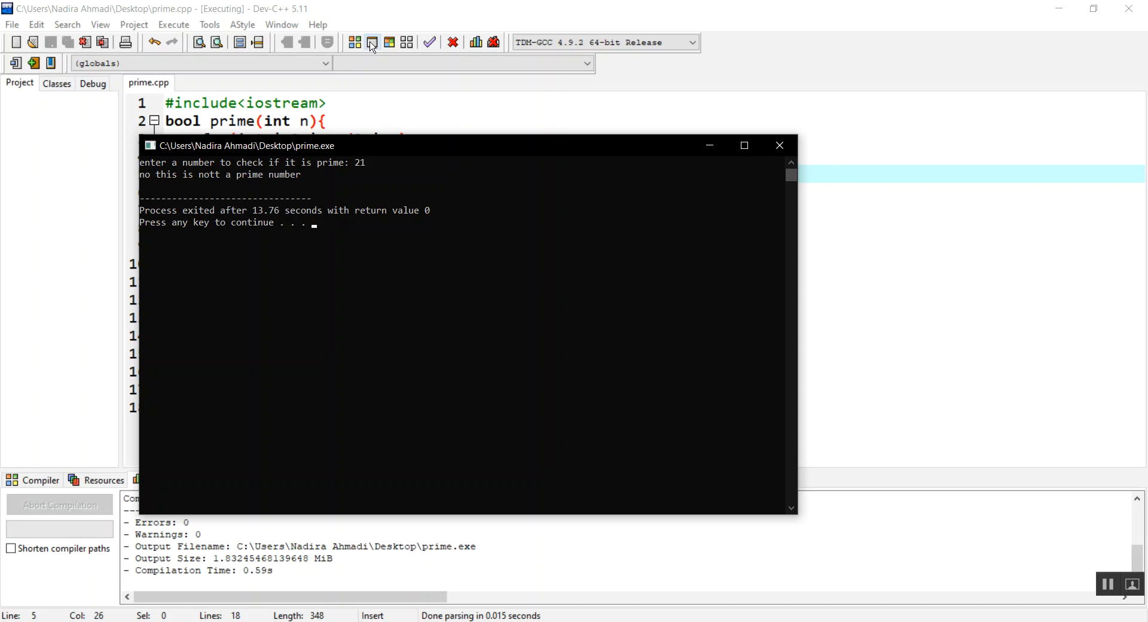
mouse_move(724, 143)
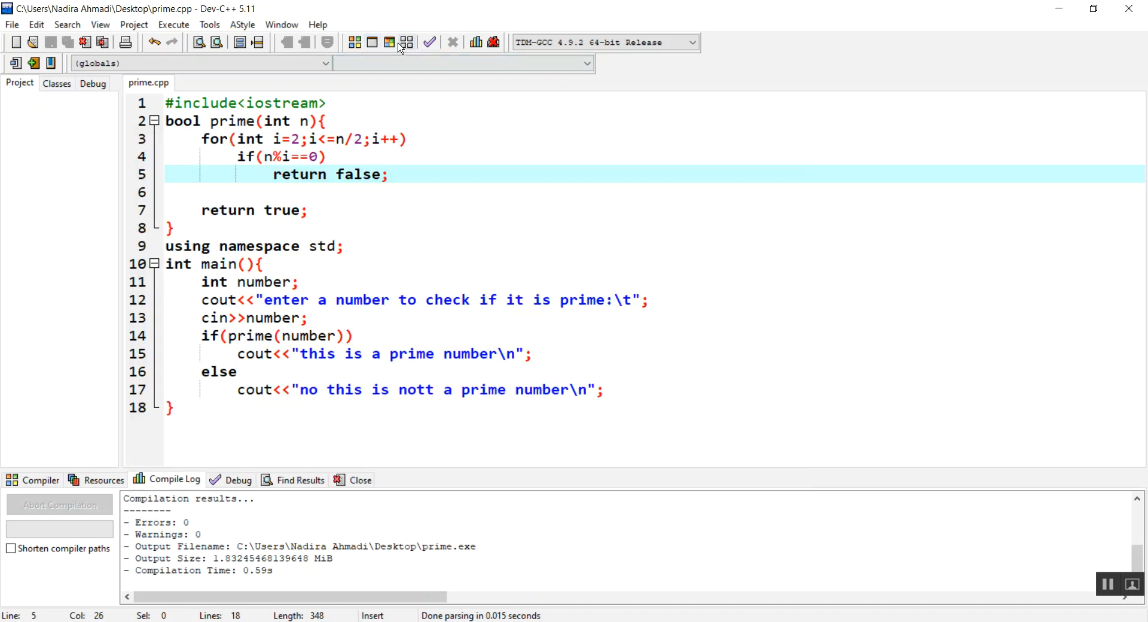
Rerun the program with 23, see it reported as prime, and close the console.
left_click(389, 42)
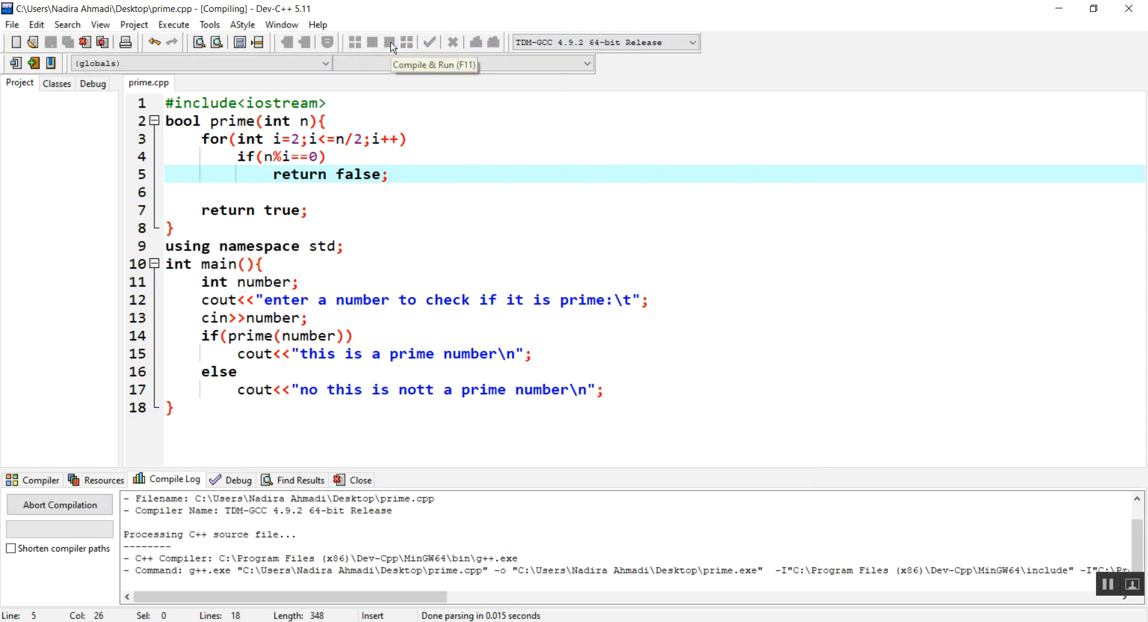
left_click(389, 42)
type("23")
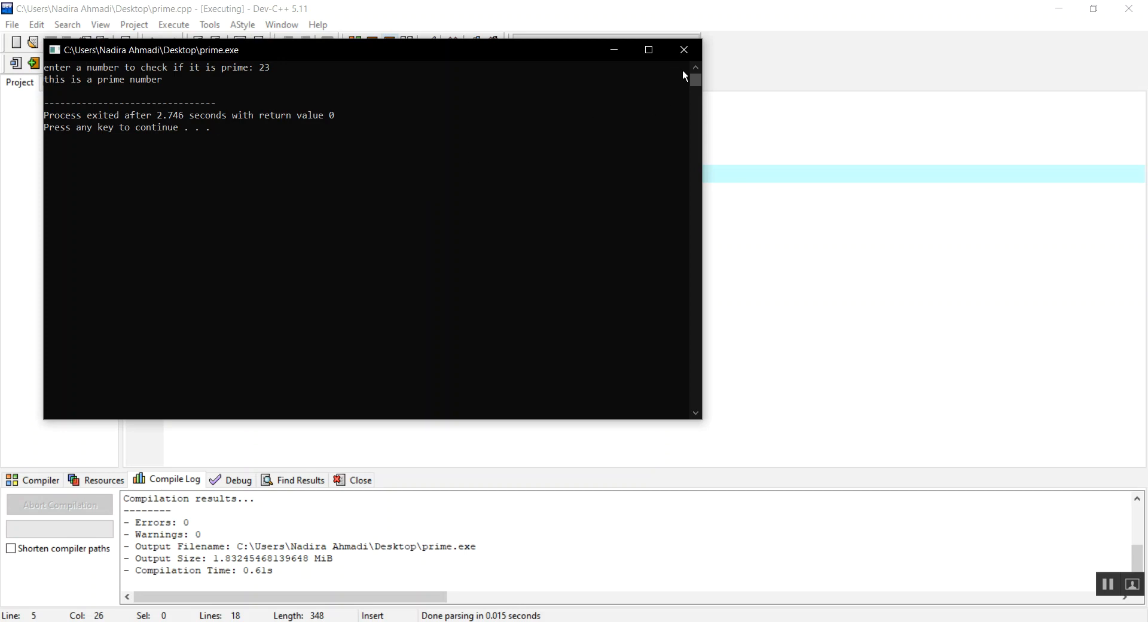
left_click(683, 49)
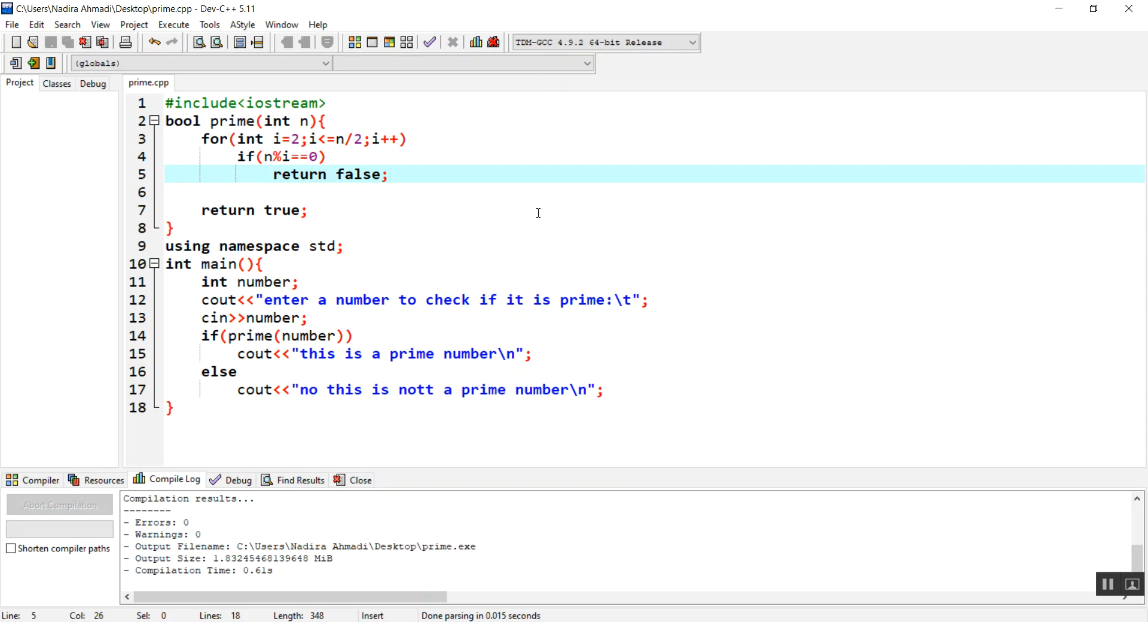
left_click(389, 174)
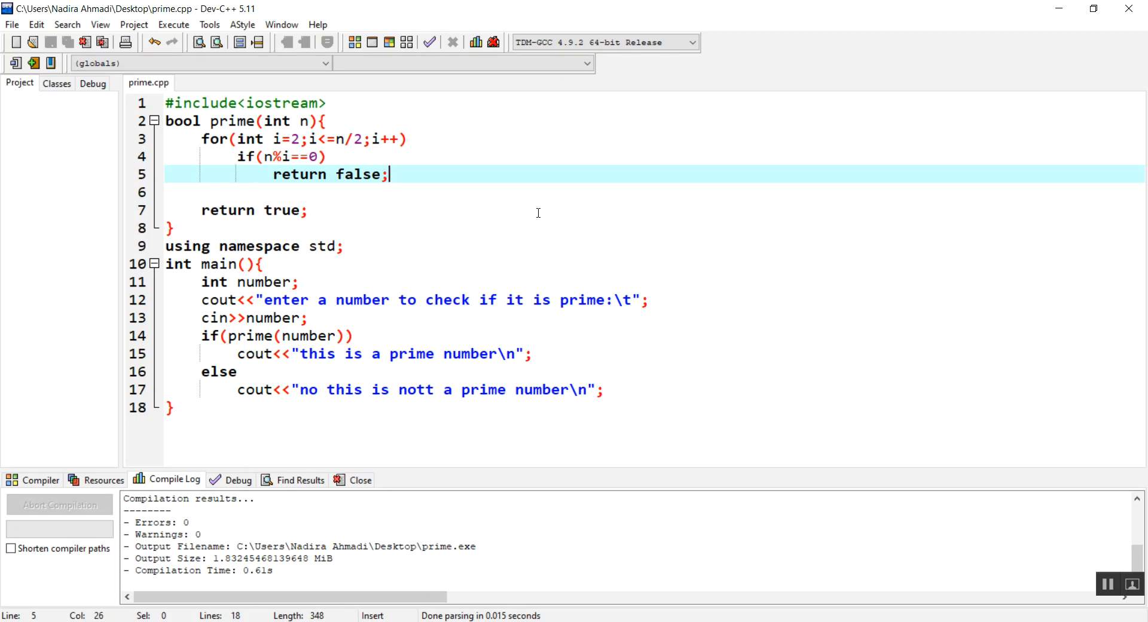